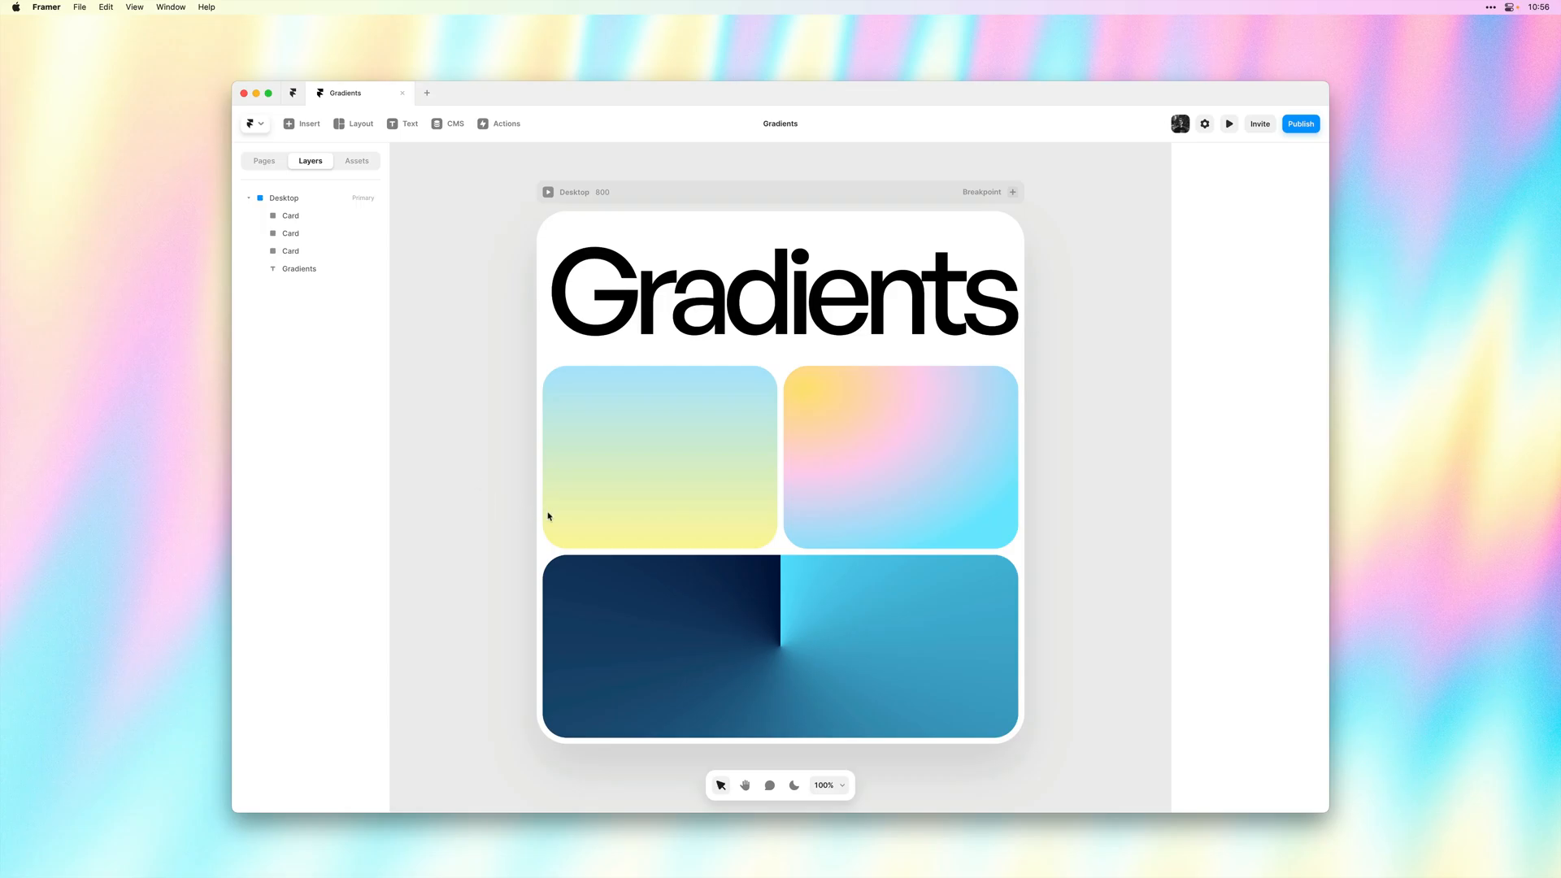
Step: Select the top-left card and open its blue-to-yellow linear gradient fill for editing
{"action": "left_click", "coordinate": [659, 459]}
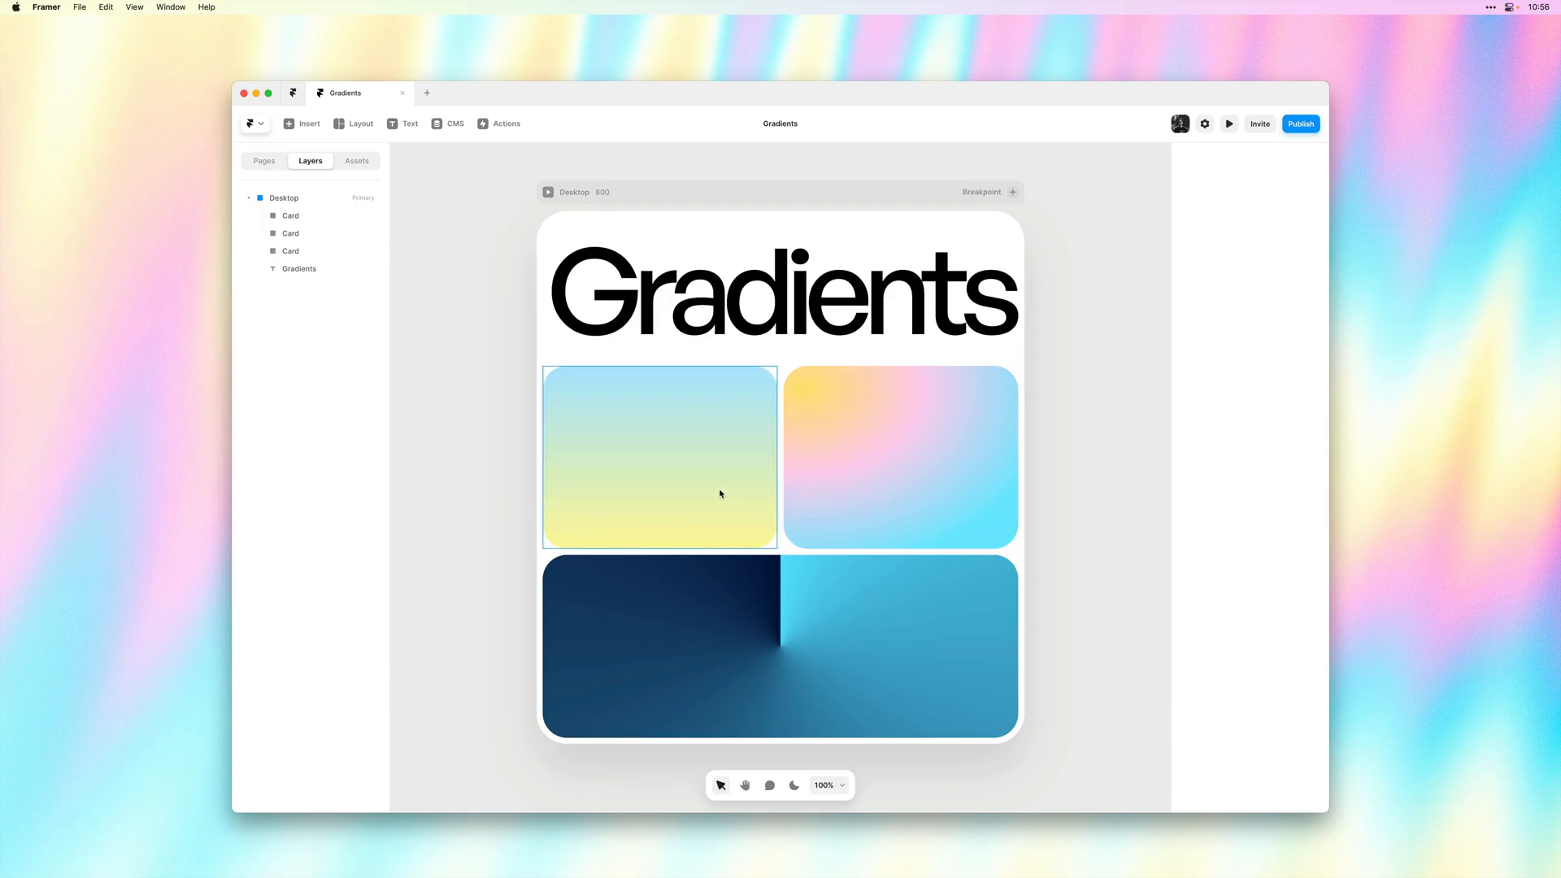
{"action": "left_click", "coordinate": [659, 457]}
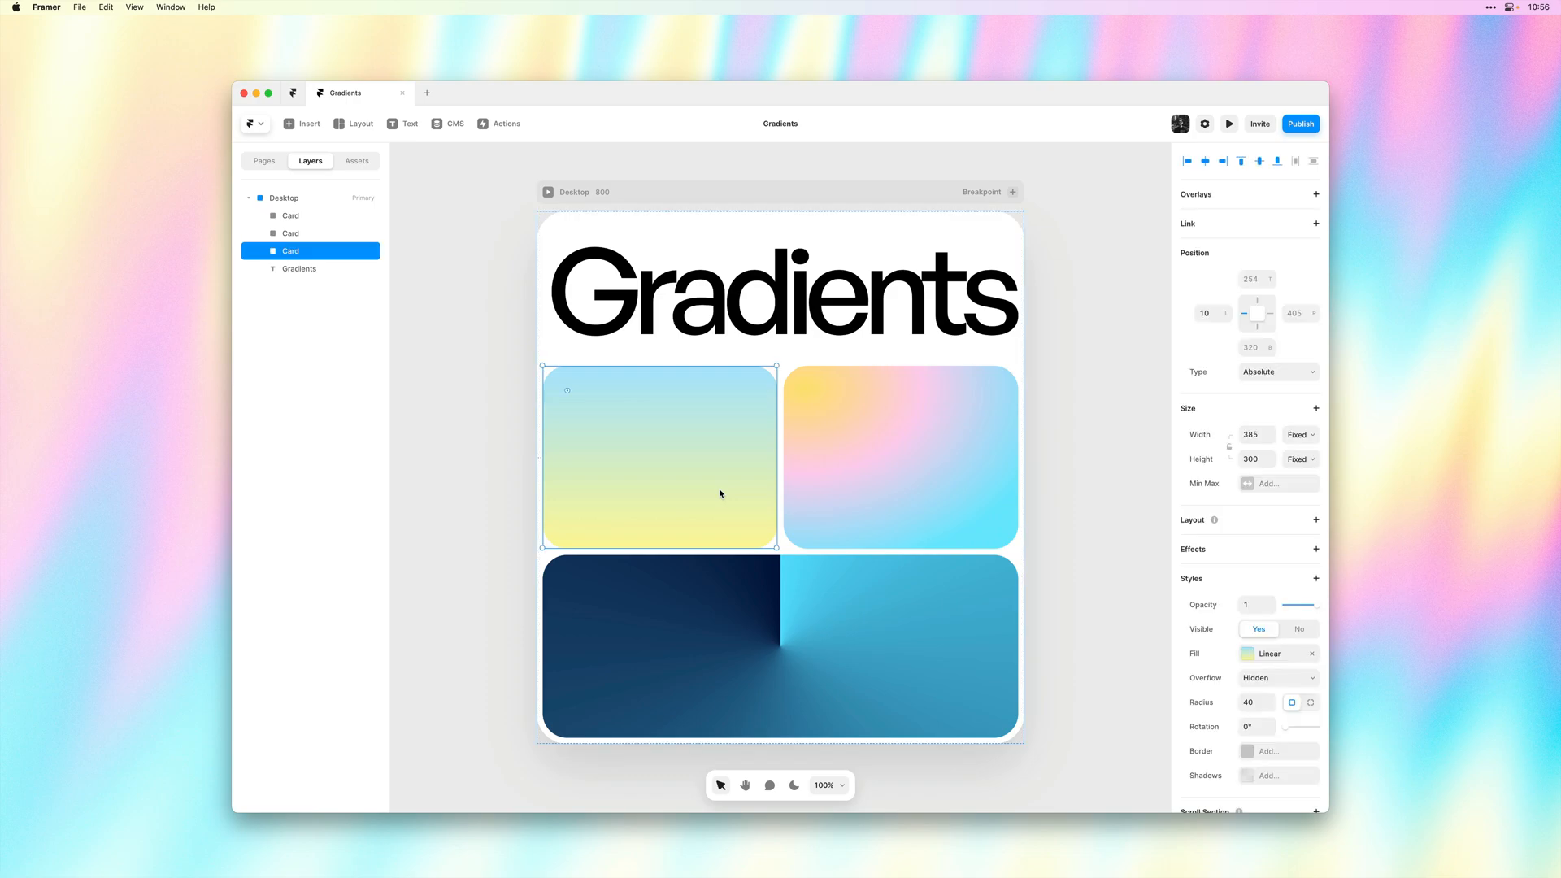
{"action": "left_click", "coordinate": [900, 456]}
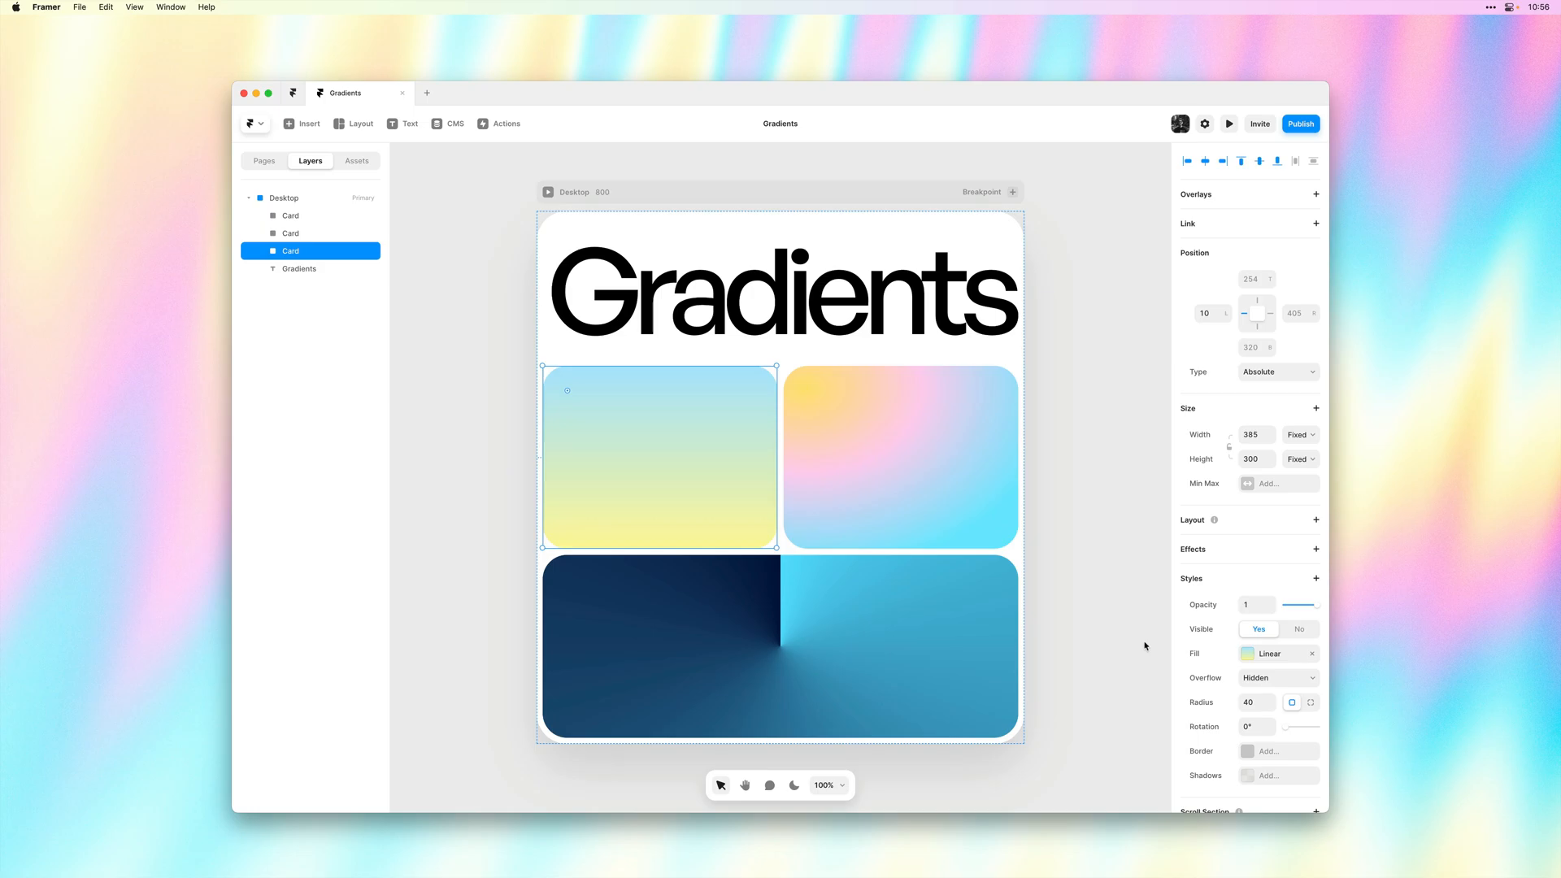
{"action": "left_click", "coordinate": [1249, 654]}
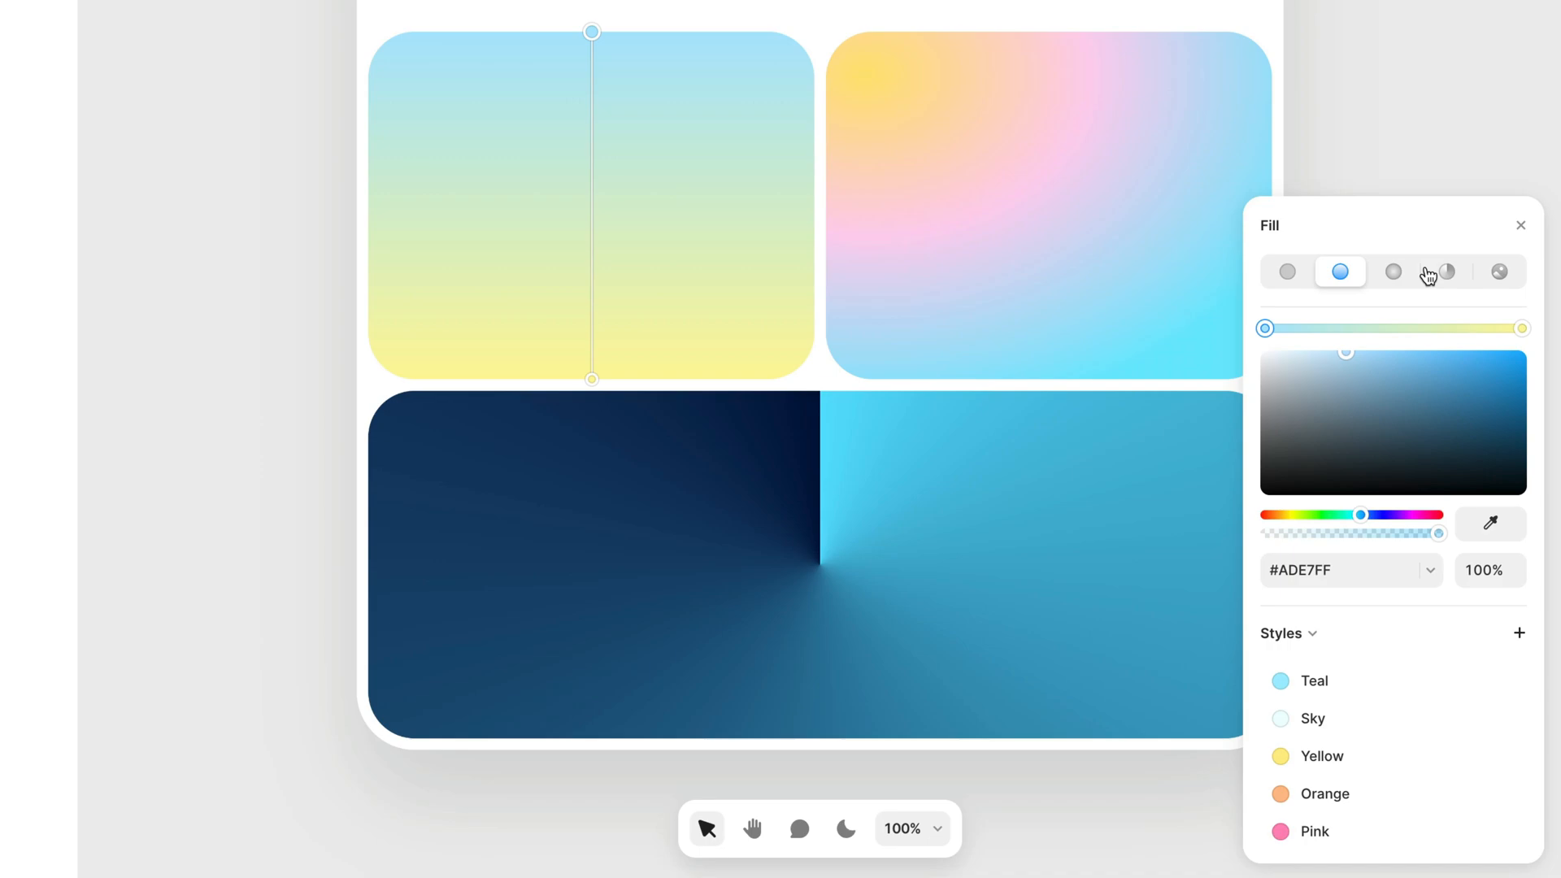
{"action": "mouse_move", "coordinate": [1511, 287]}
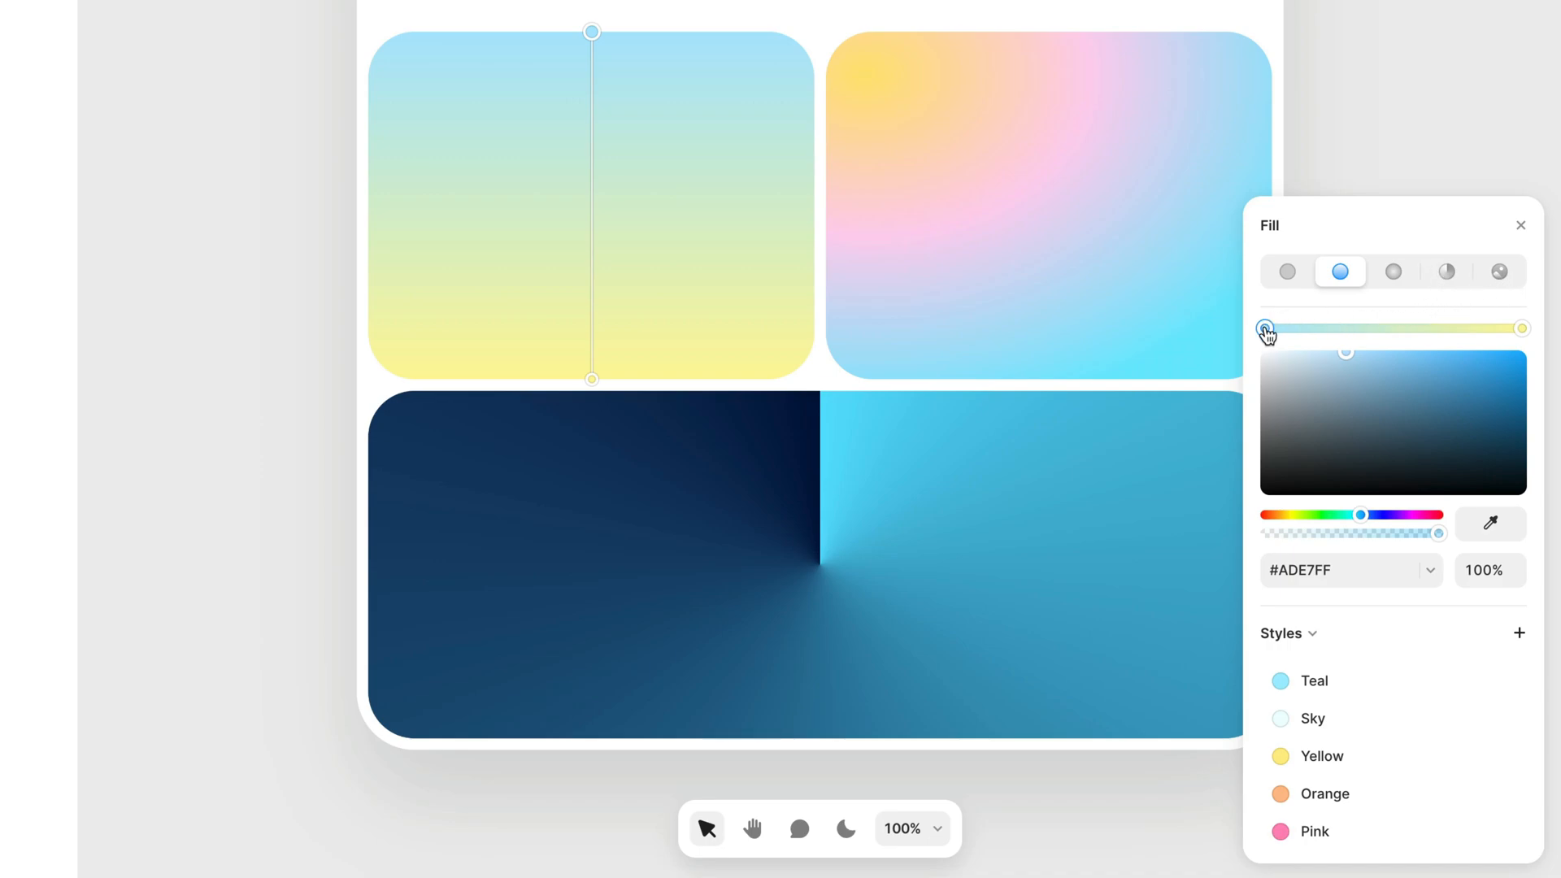
Step: Inspect the gradient stops in the Fill popover before adding a stop near 34%
{"action": "left_click_drag", "start_coordinate": [1265, 329], "coordinate": [1509, 329]}
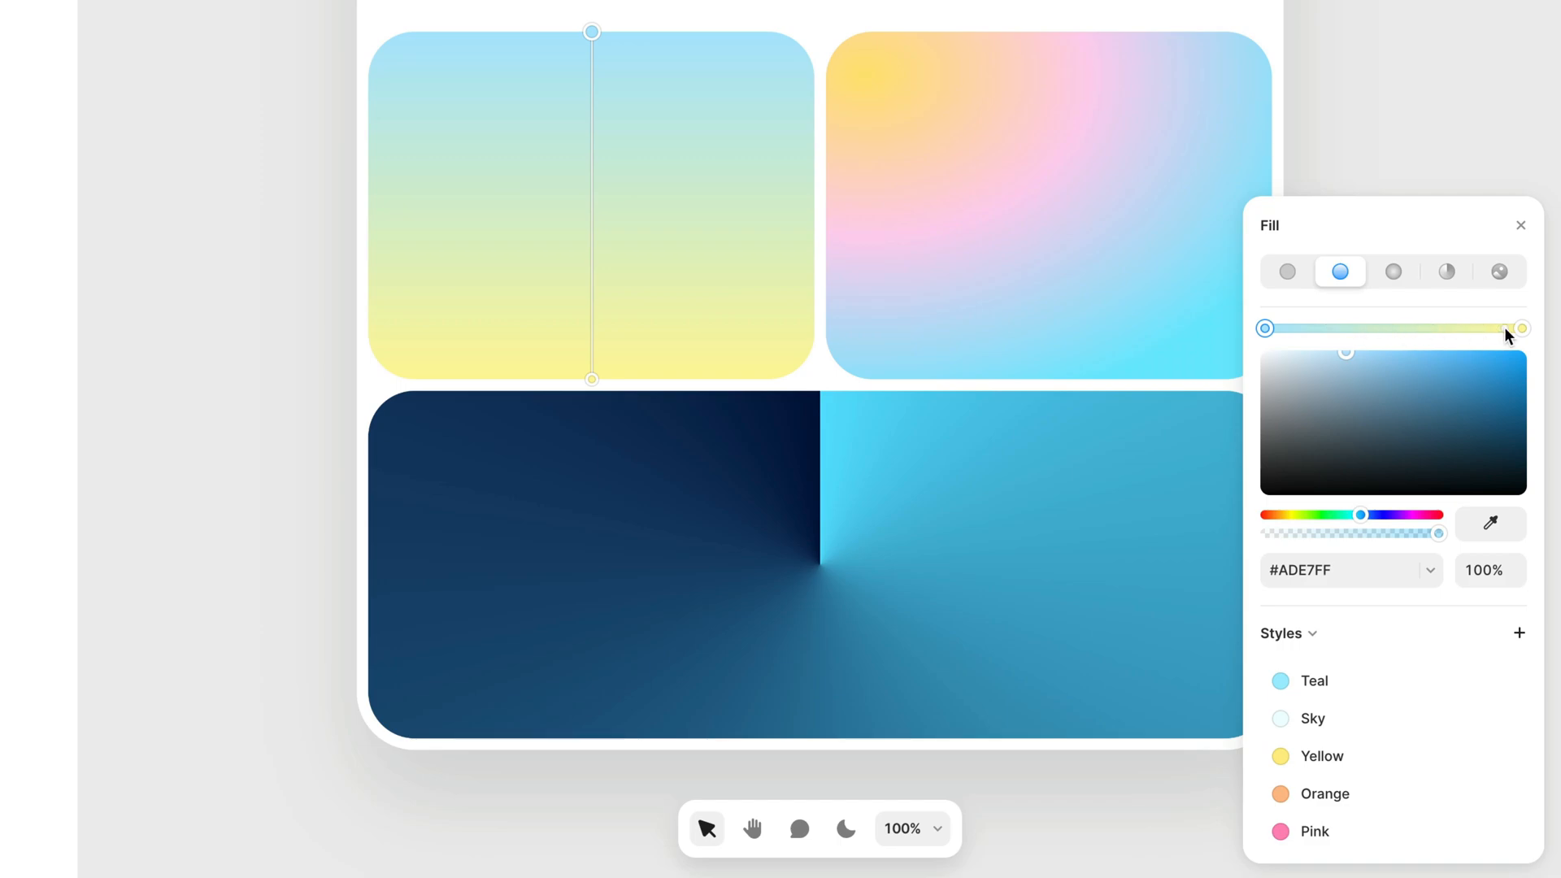
{"action": "left_click_drag", "start_coordinate": [1509, 329], "coordinate": [1266, 329]}
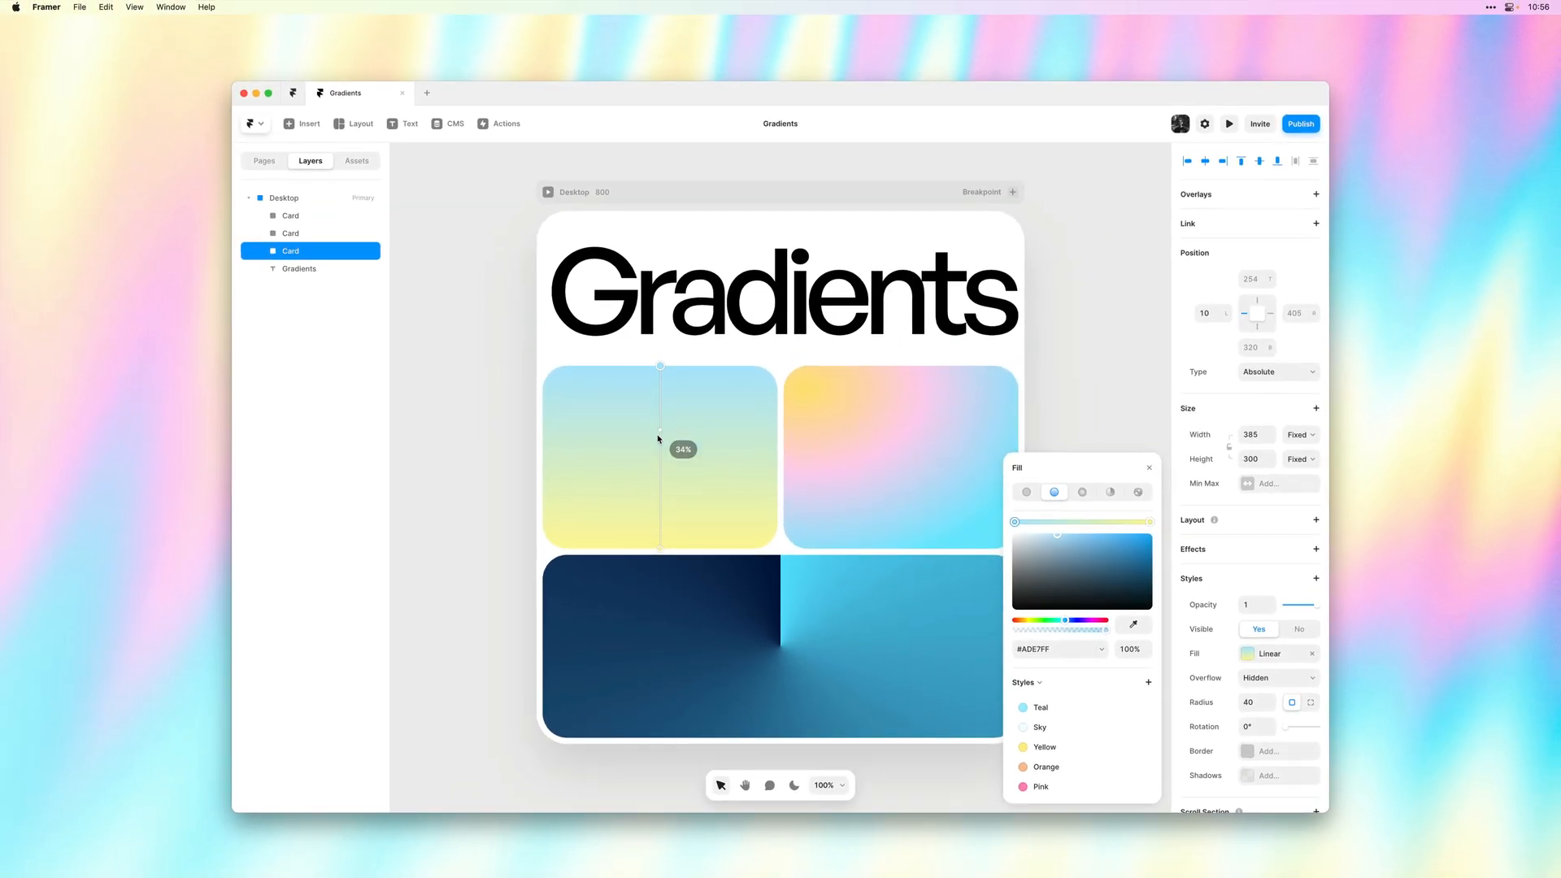
Step: Add a middle colour stop on the card and tint it a pale near-white lavender
{"action": "left_click_drag", "start_coordinate": [660, 437], "coordinate": [661, 465]}
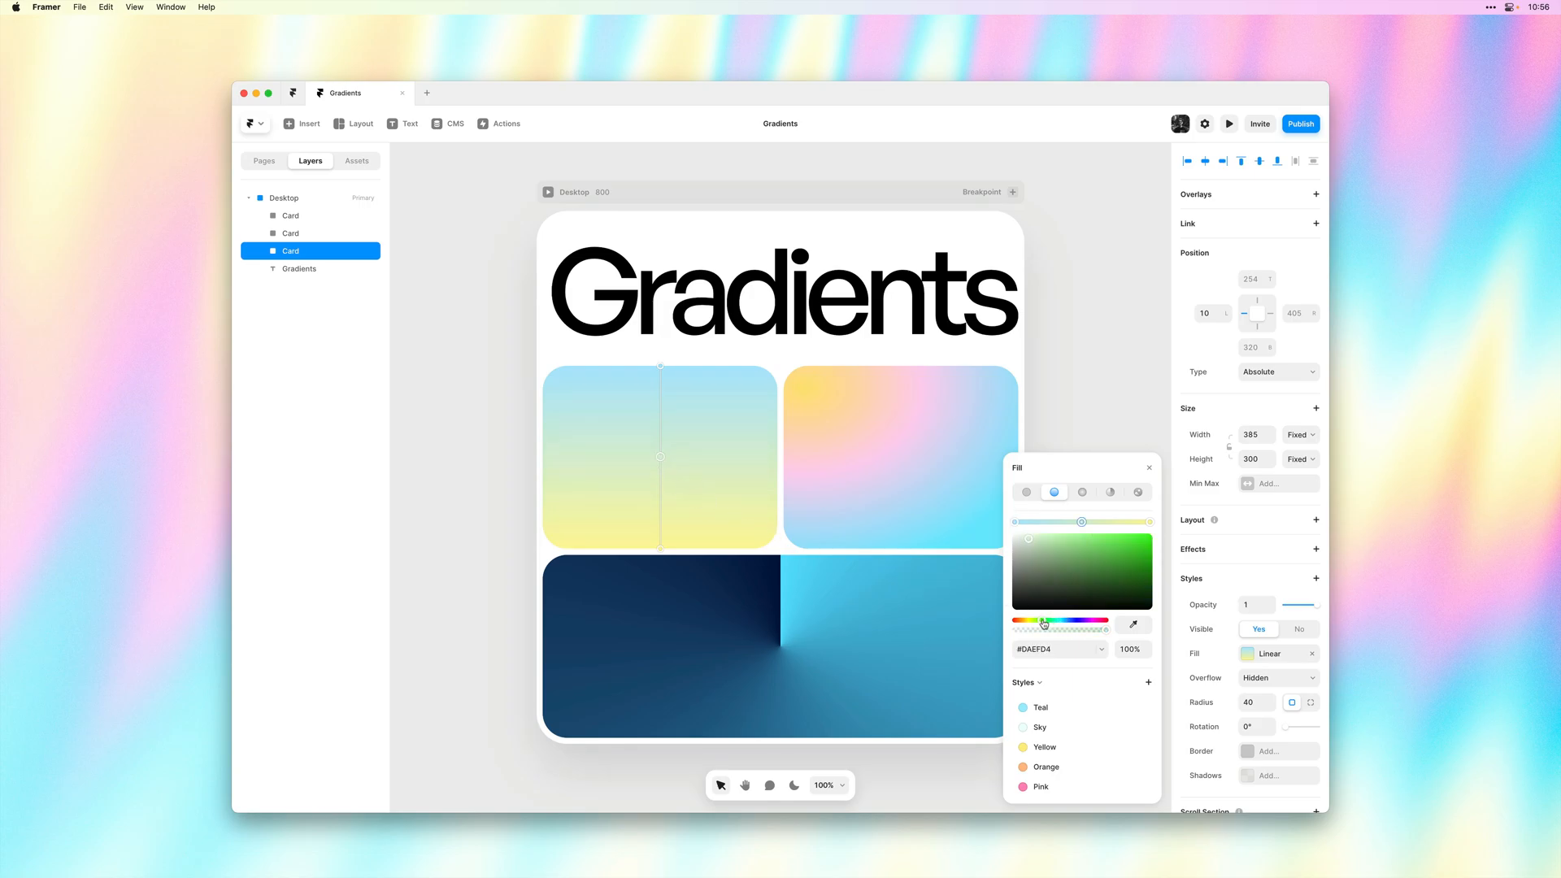
{"action": "left_click_drag", "start_coordinate": [1044, 623], "coordinate": [1095, 623]}
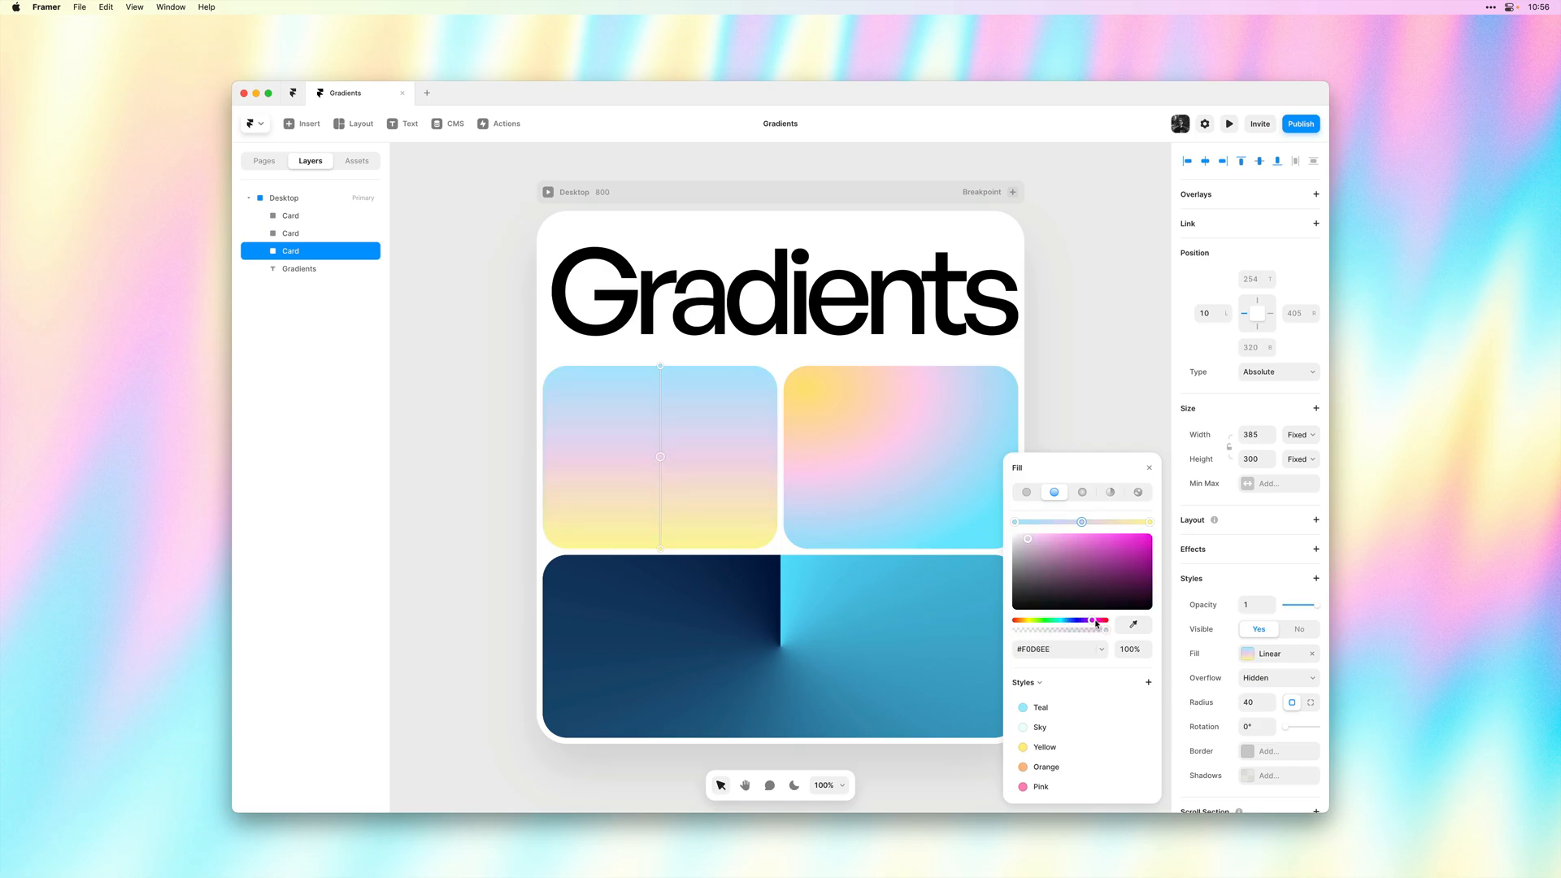
{"action": "left_click_drag", "start_coordinate": [1095, 621], "coordinate": [1075, 622]}
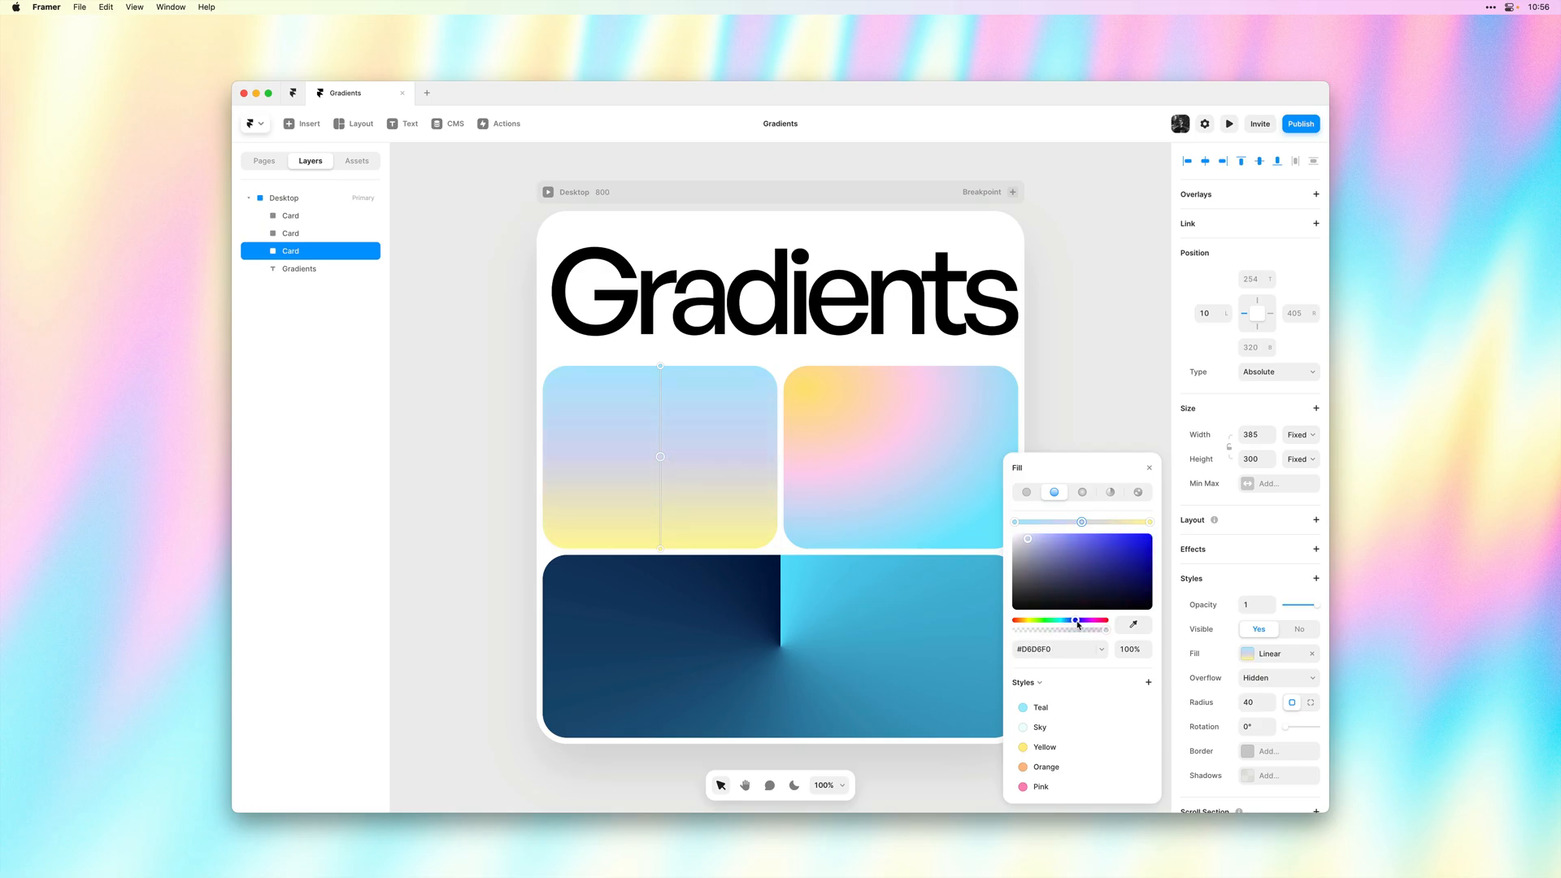
{"action": "left_click_drag", "start_coordinate": [1076, 622], "coordinate": [1073, 622]}
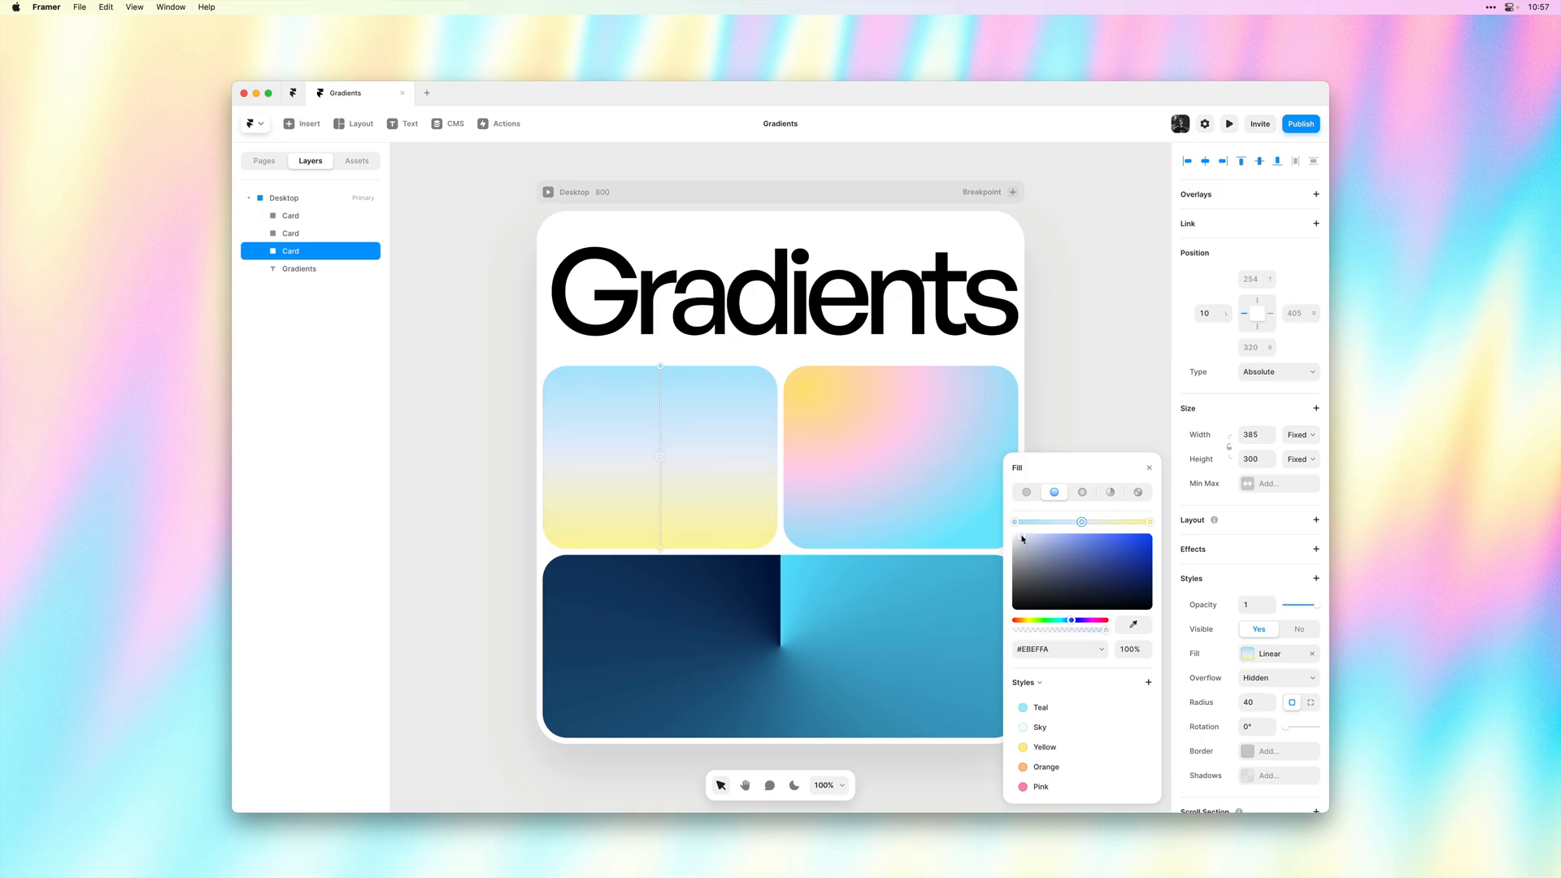
{"action": "mouse_move", "coordinate": [1070, 608]}
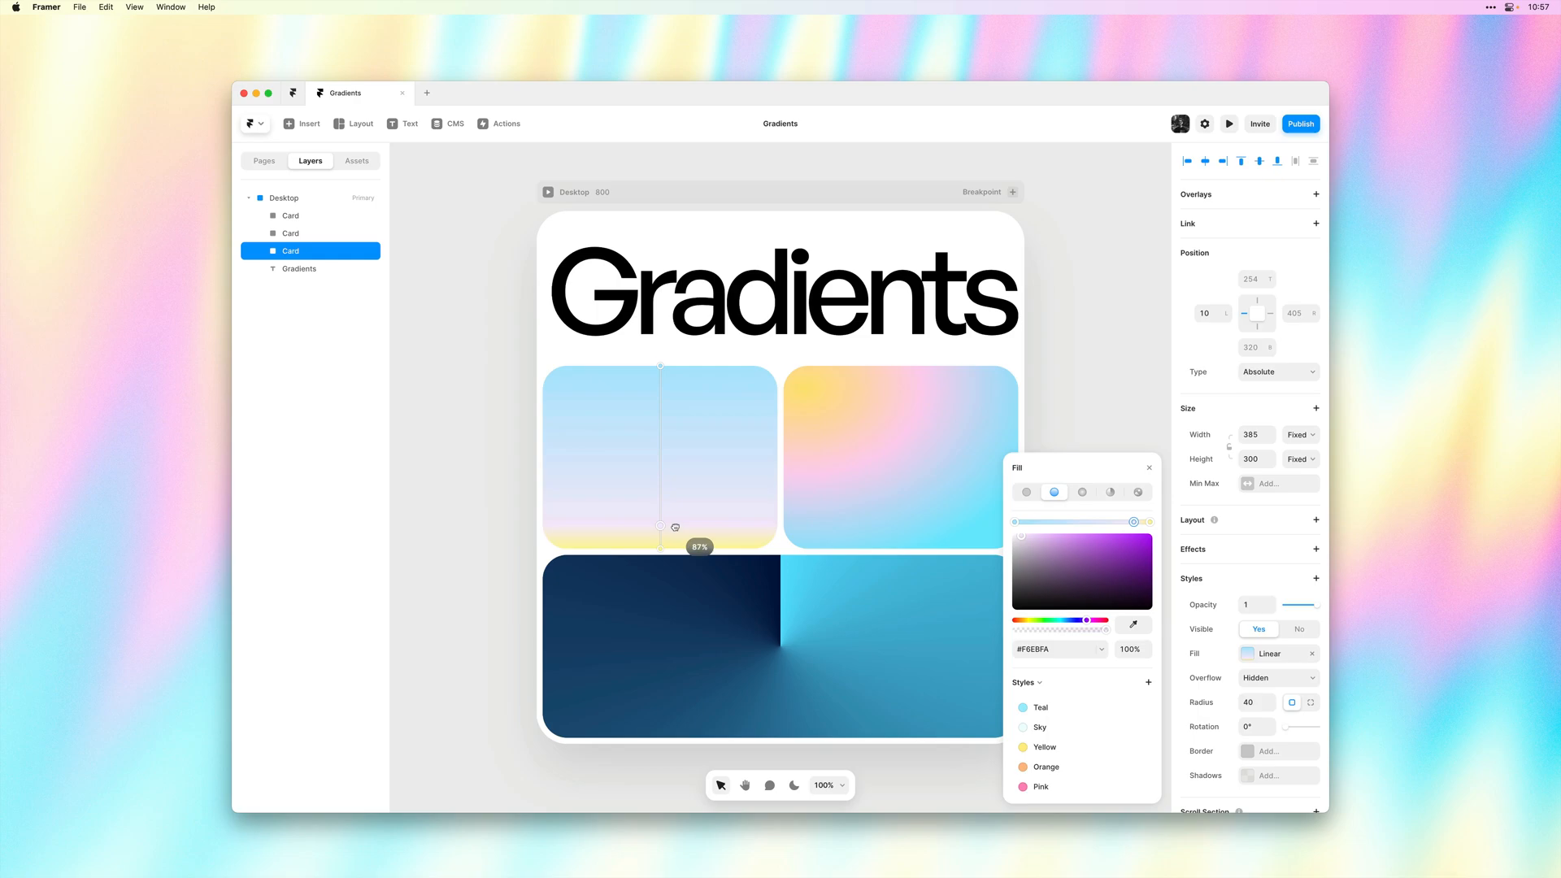
Step: Reposition the lavender stop along the card's gradient line
{"action": "left_click_drag", "start_coordinate": [662, 526], "coordinate": [662, 406]}
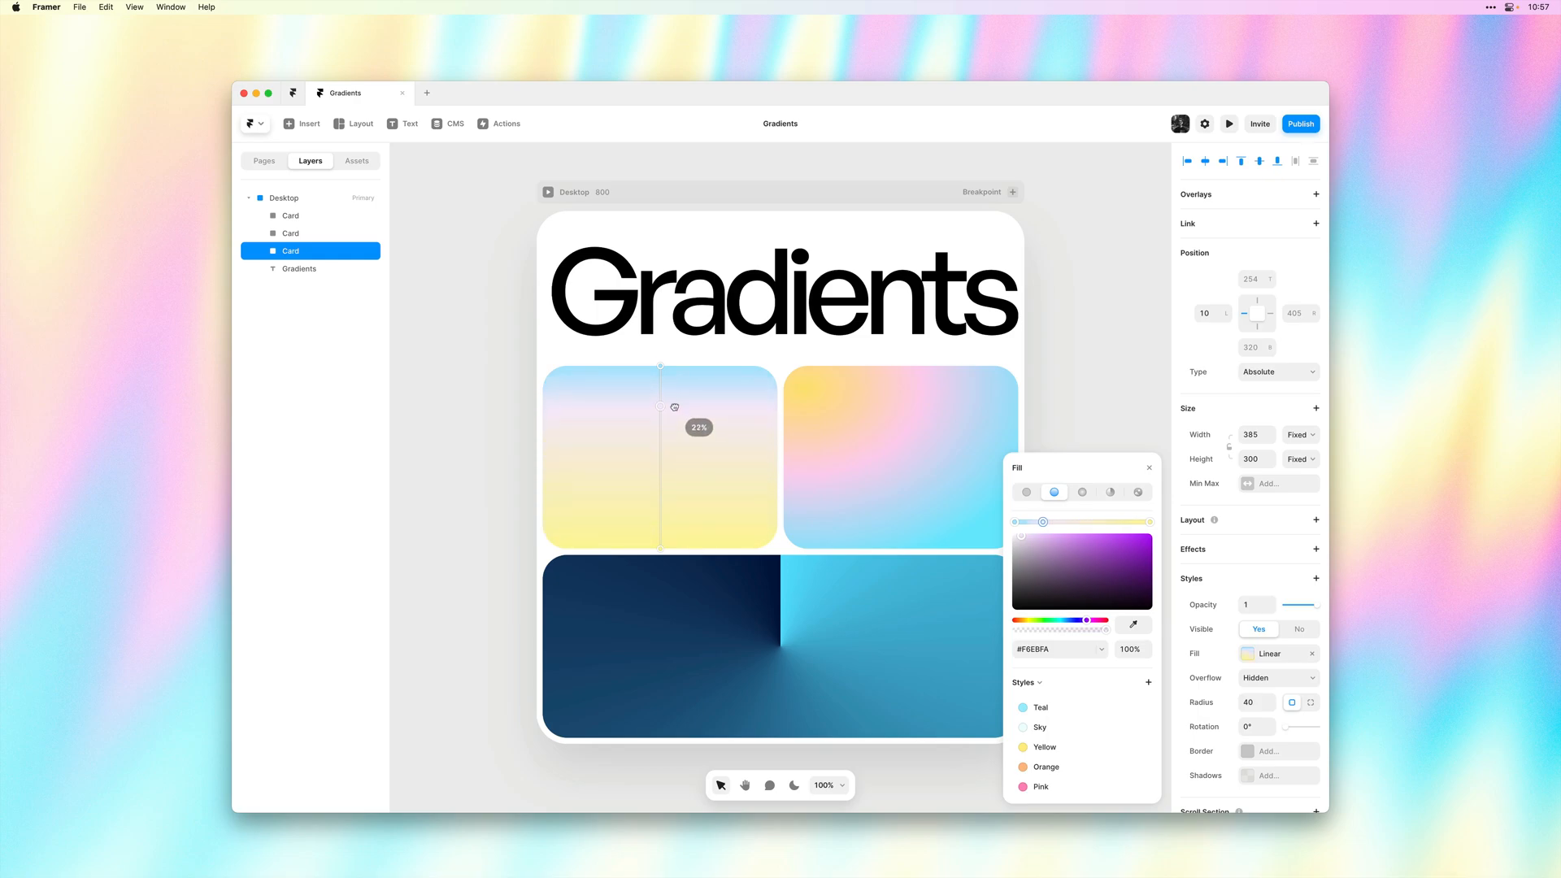
{"action": "left_click_drag", "start_coordinate": [660, 390], "coordinate": [667, 538]}
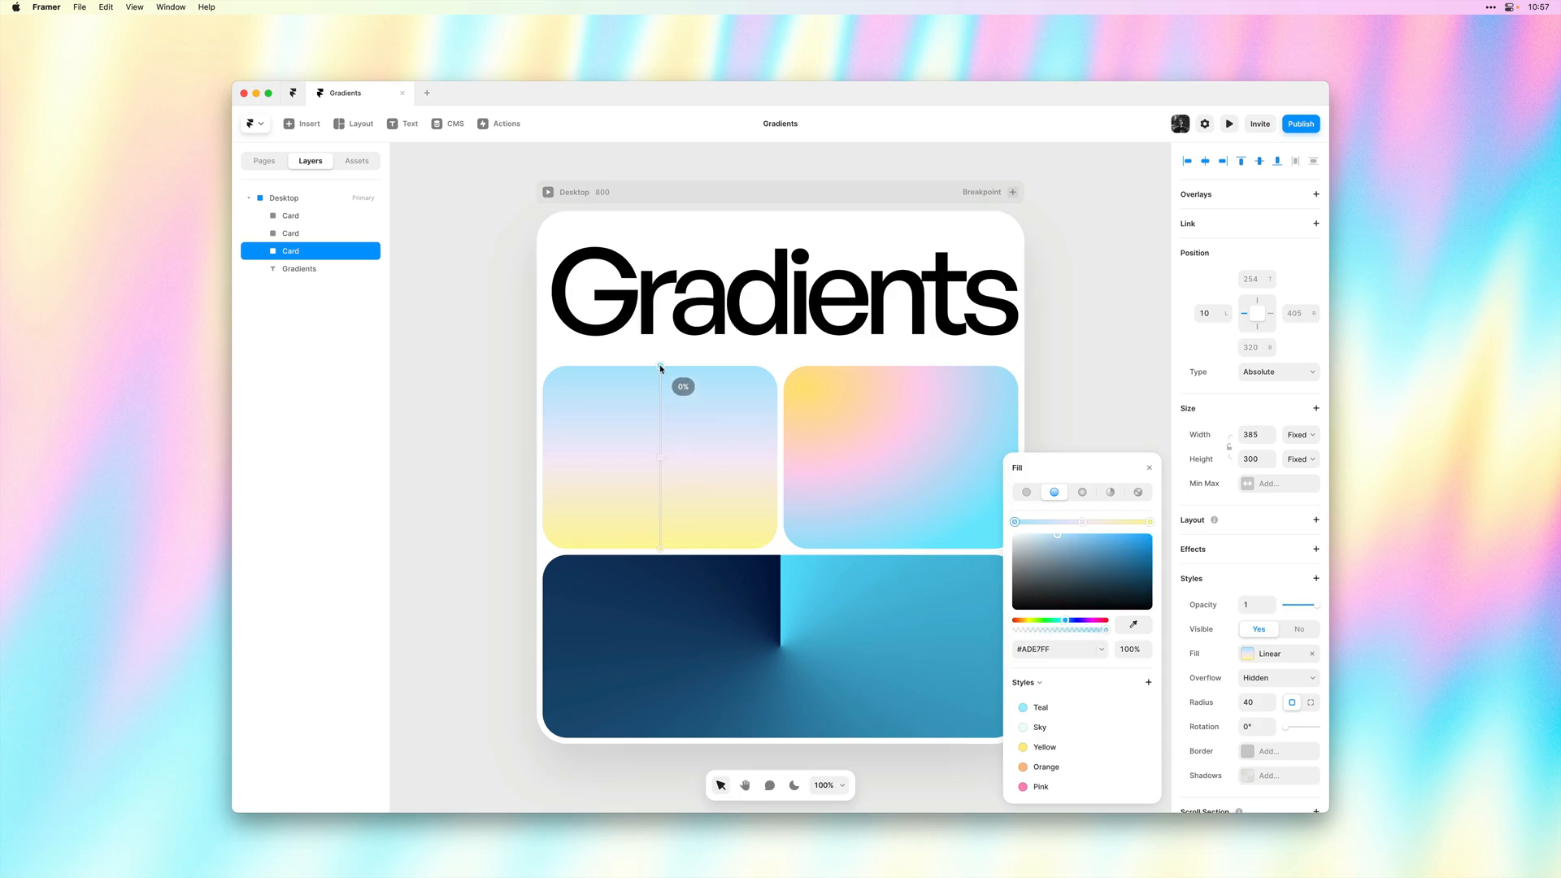
Step: Adjust the blue start point and tilt the gradient diagonally, yellow lower-left to blue upper-right
{"action": "left_click_drag", "start_coordinate": [659, 371], "coordinate": [657, 403]}
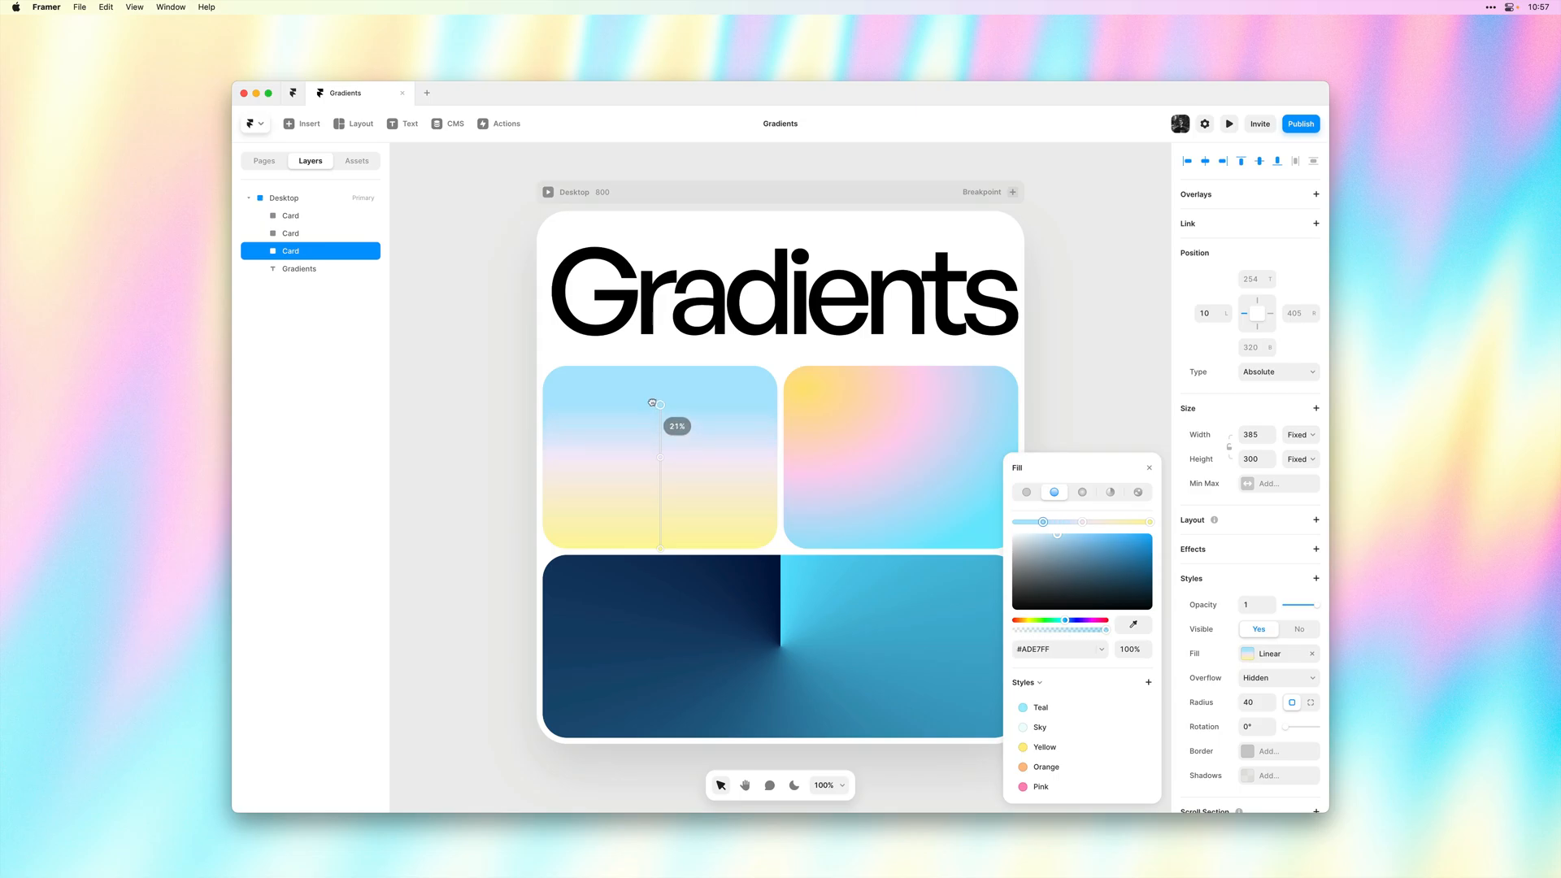
{"action": "left_click_drag", "start_coordinate": [655, 403], "coordinate": [657, 327]}
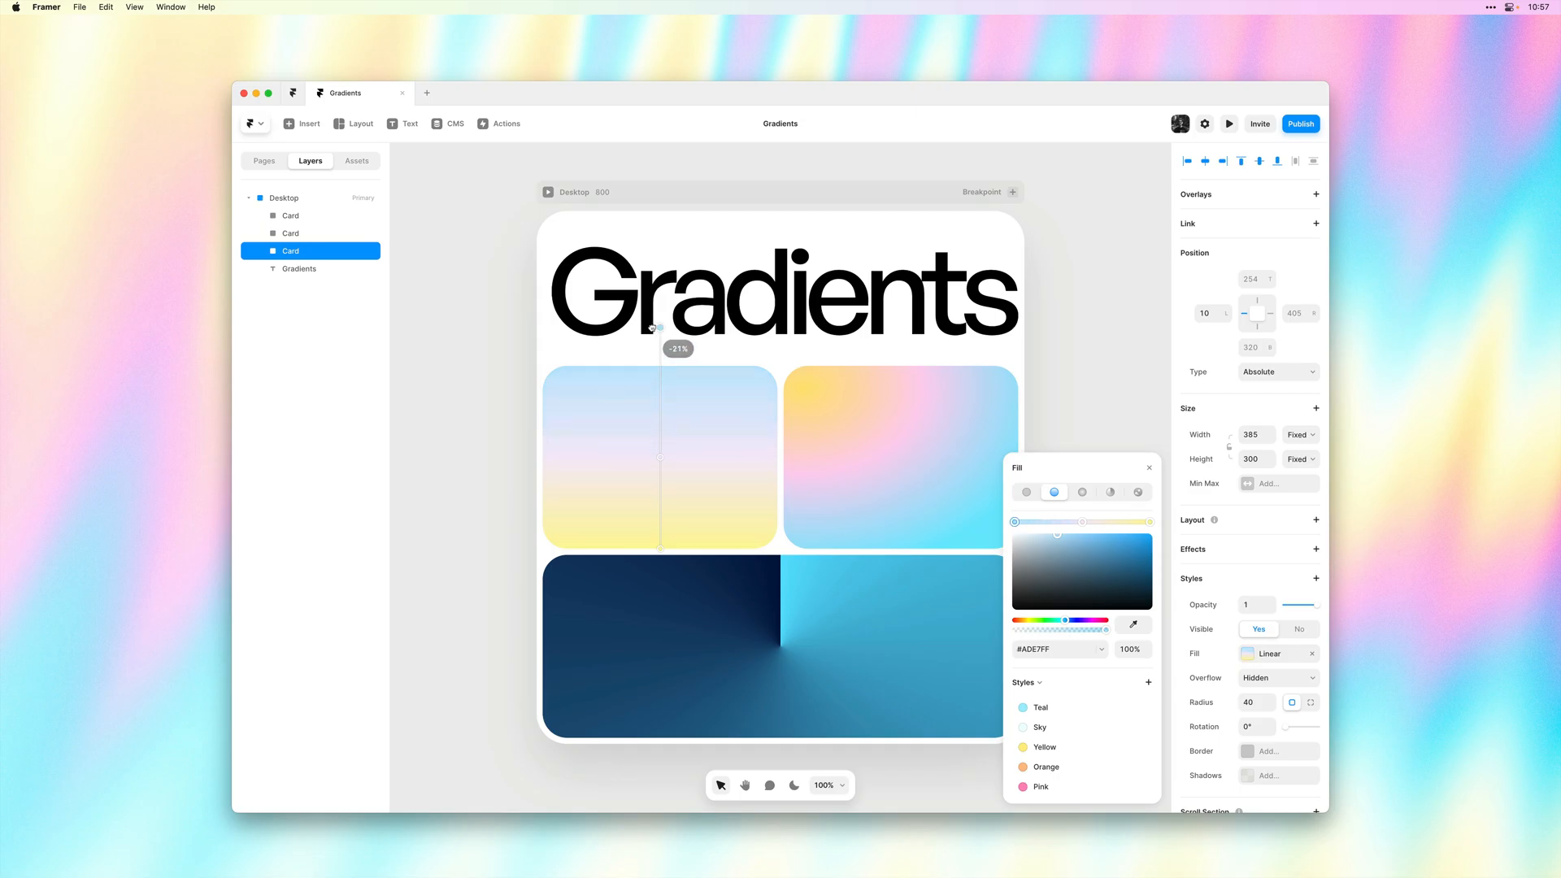
{"action": "left_click_drag", "start_coordinate": [660, 326], "coordinate": [657, 373]}
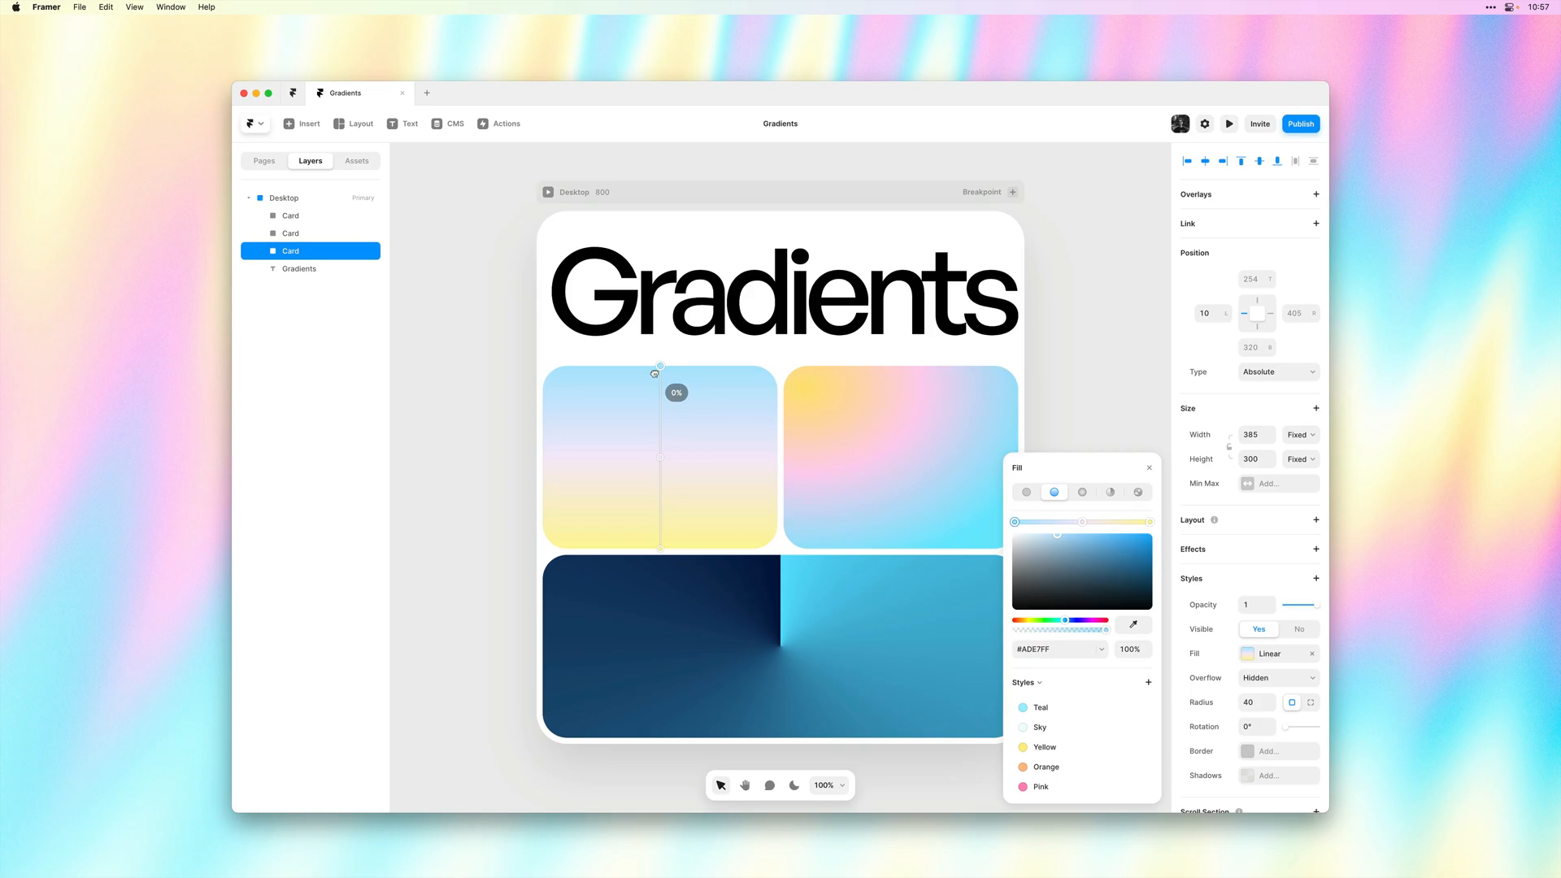
{"action": "left_click_drag", "start_coordinate": [658, 366], "coordinate": [660, 411]}
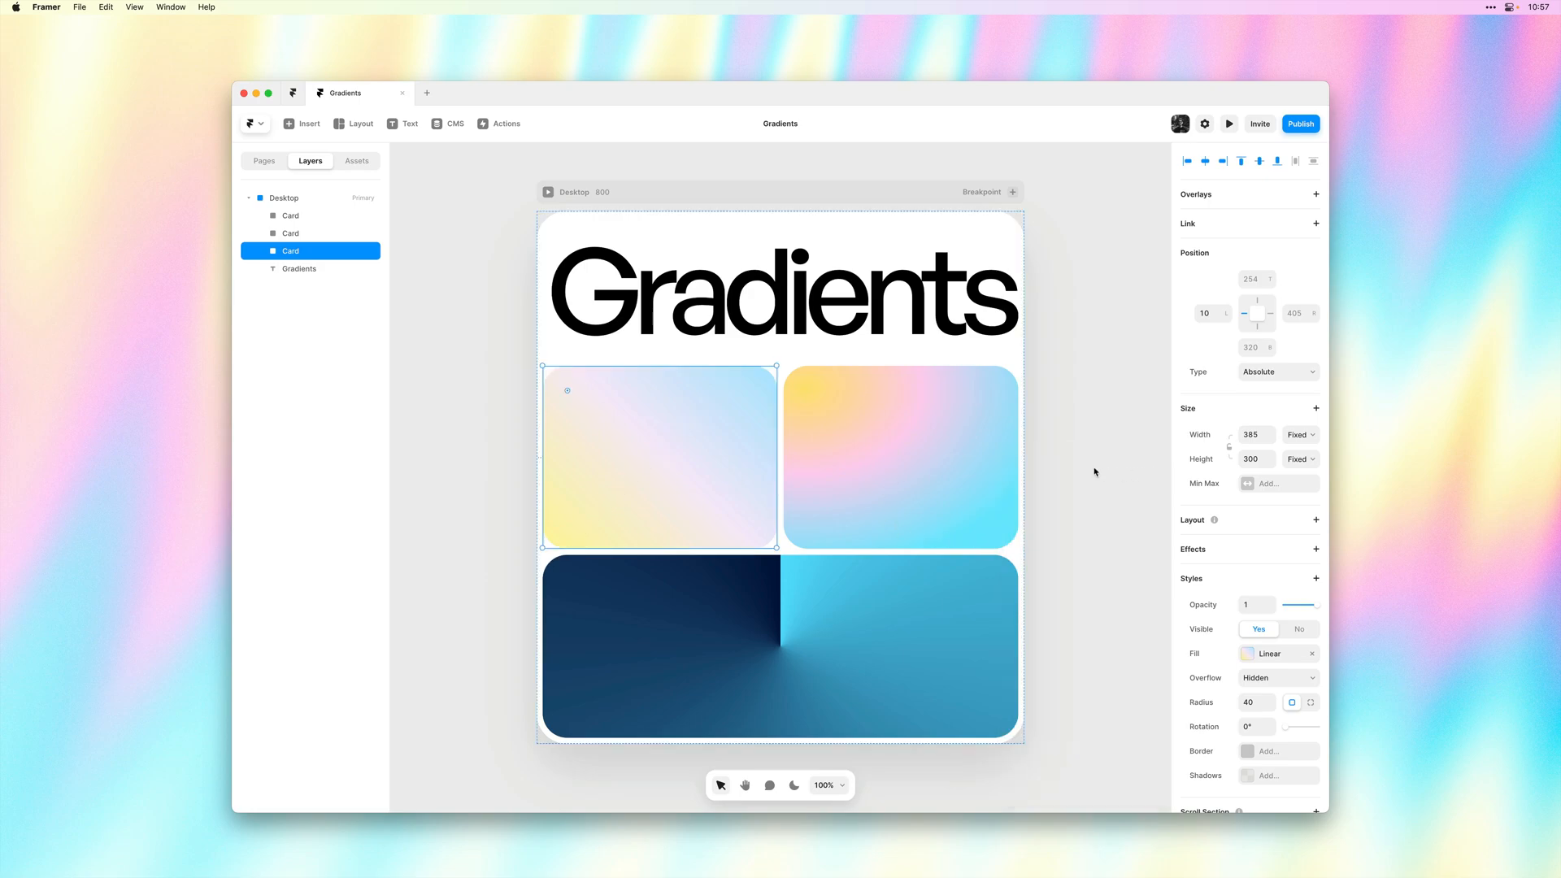
{"action": "mouse_move", "coordinate": [1052, 447]}
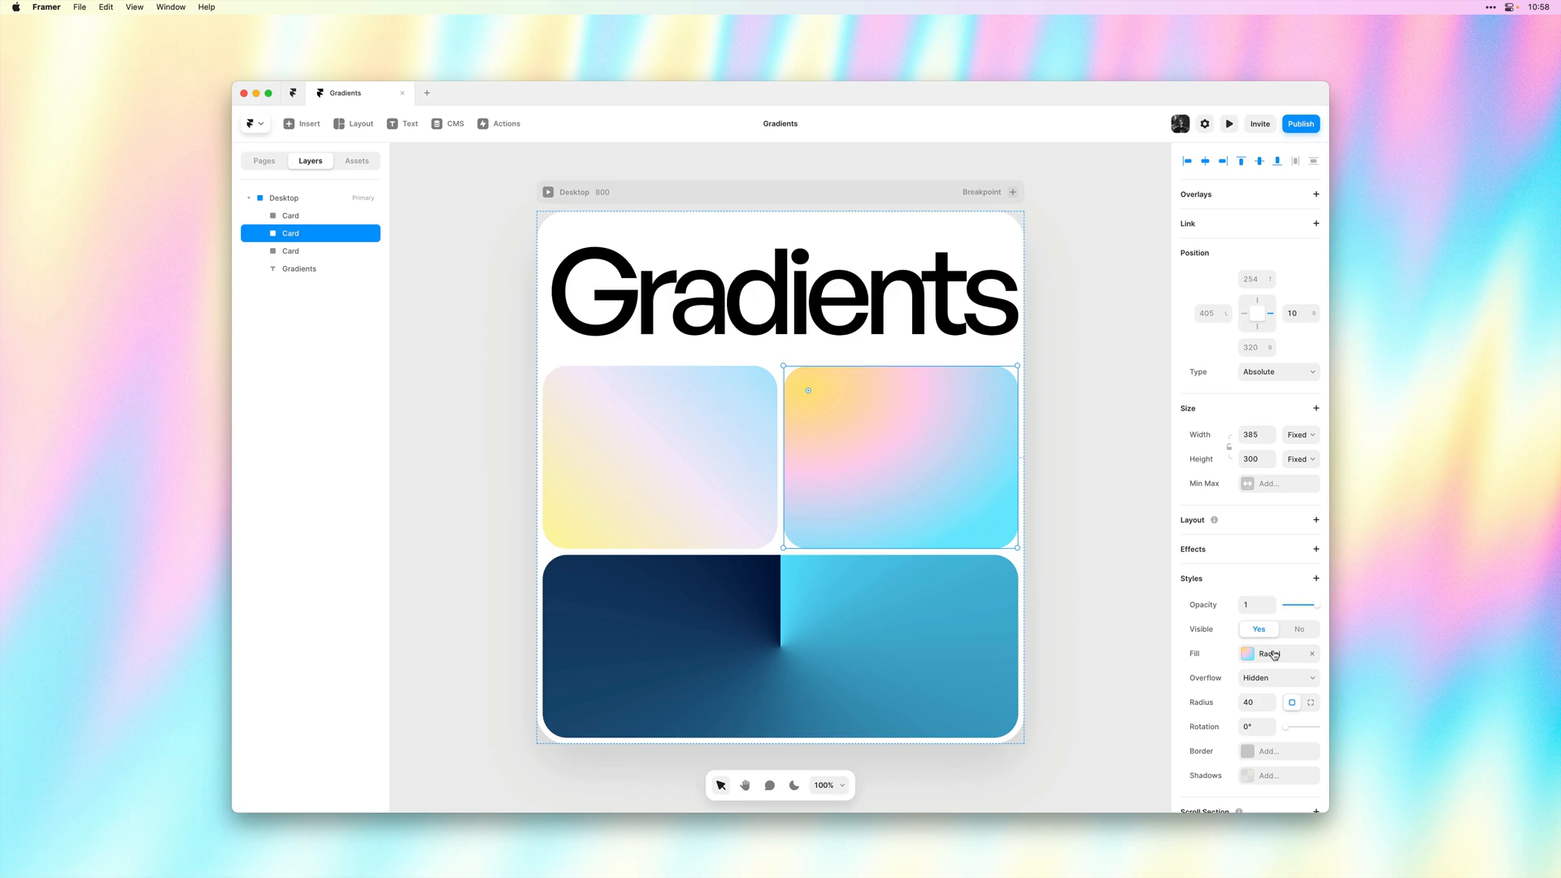
Step: Edit the top-right card's radial gradient, sliding its stops to about 46%, 28% and 4%
{"action": "left_click", "coordinate": [1248, 654]}
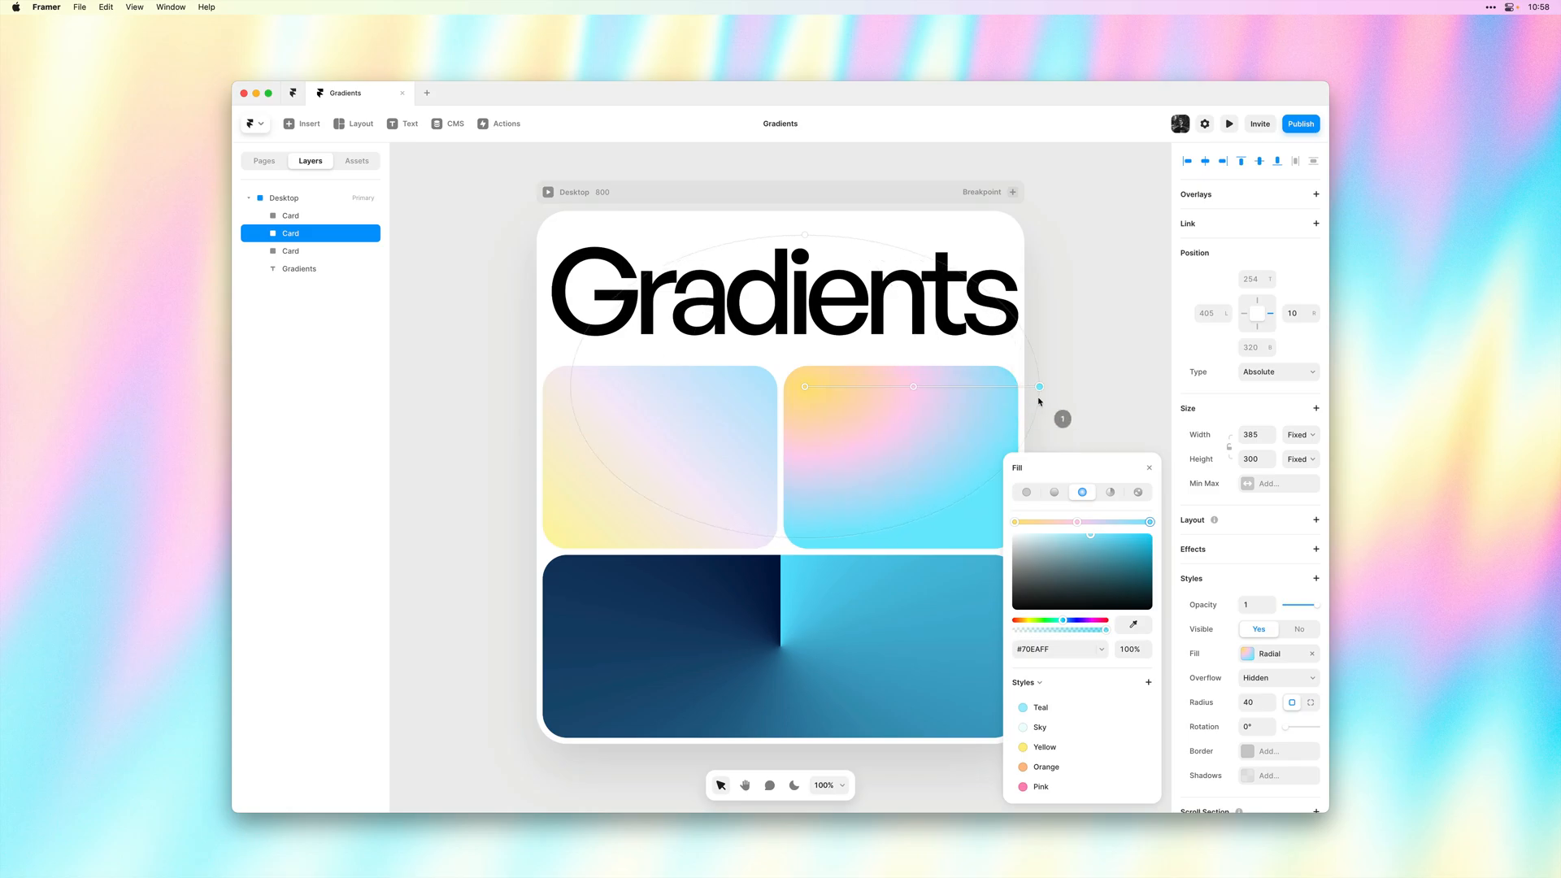
{"action": "left_click_drag", "start_coordinate": [1039, 387], "coordinate": [909, 388]}
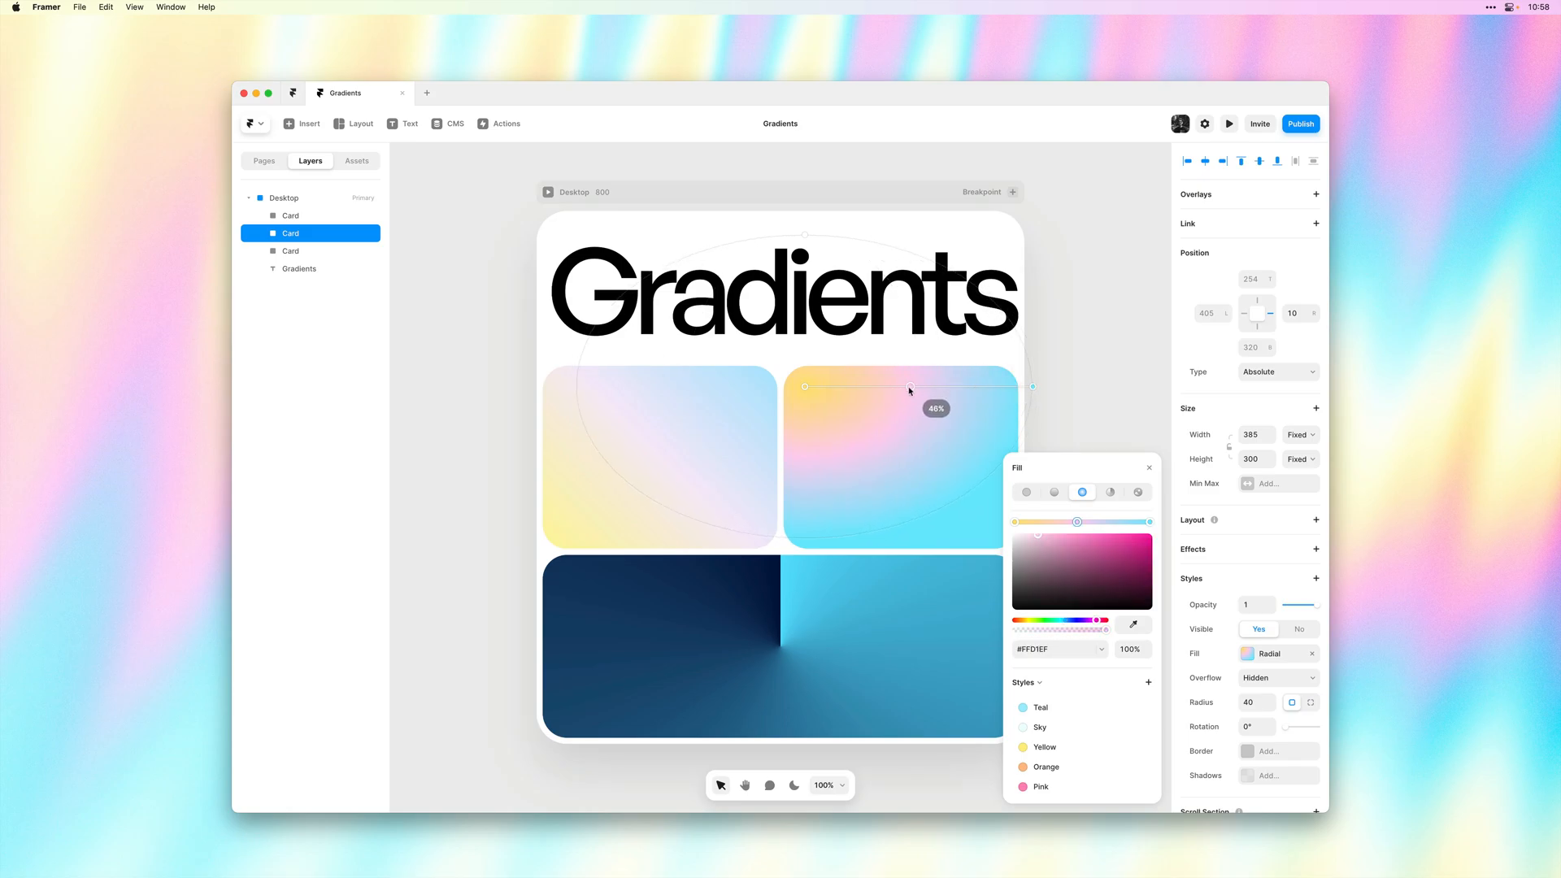
{"action": "left_click_drag", "start_coordinate": [905, 390], "coordinate": [862, 391]}
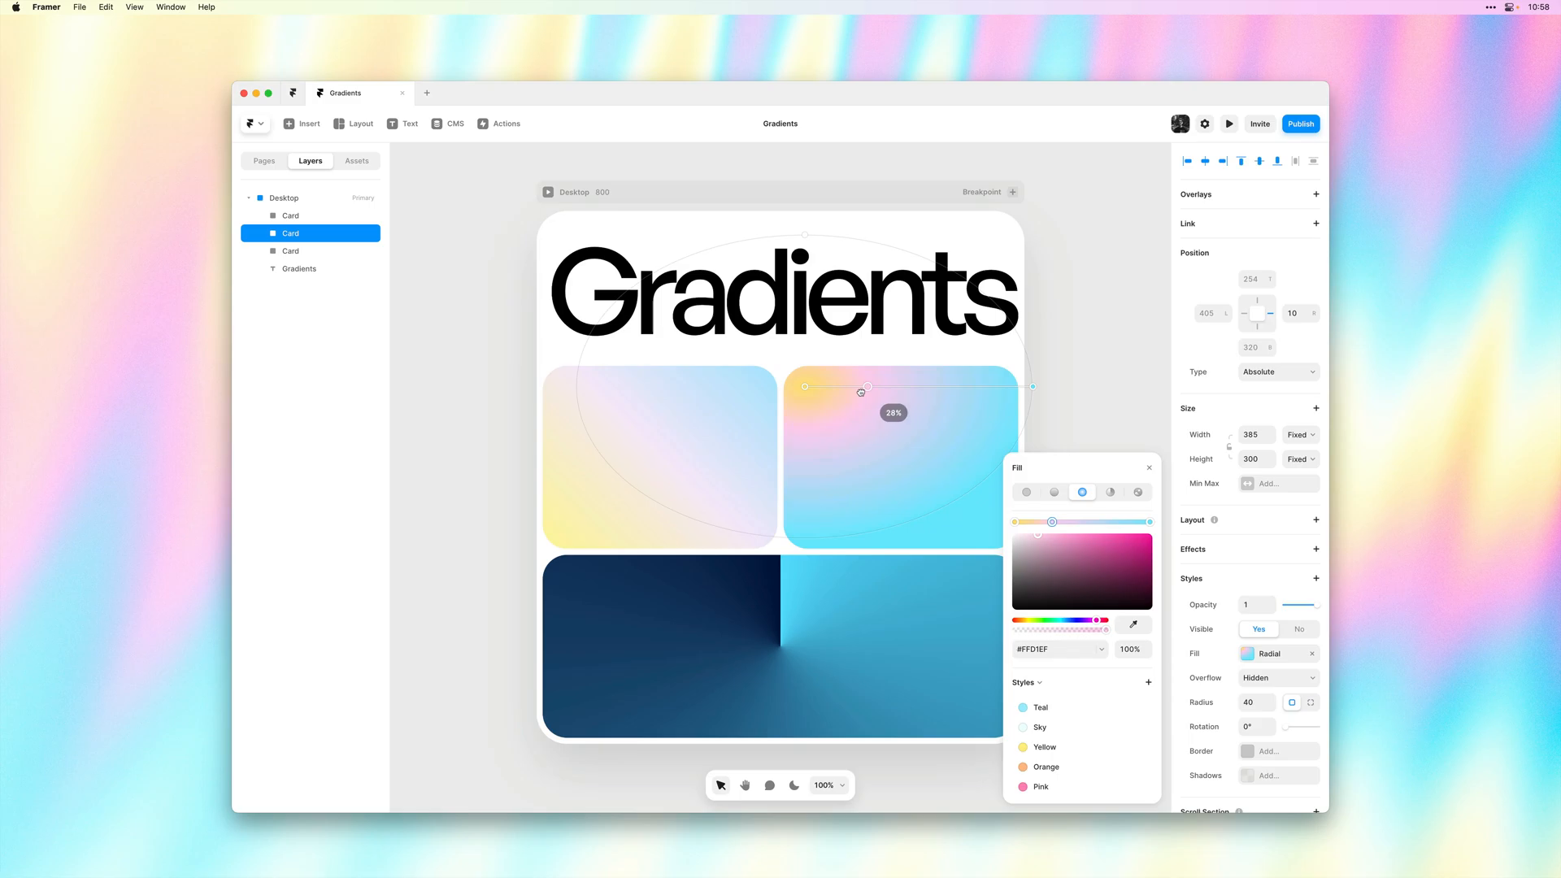
{"action": "left_click_drag", "start_coordinate": [864, 387], "coordinate": [808, 389]}
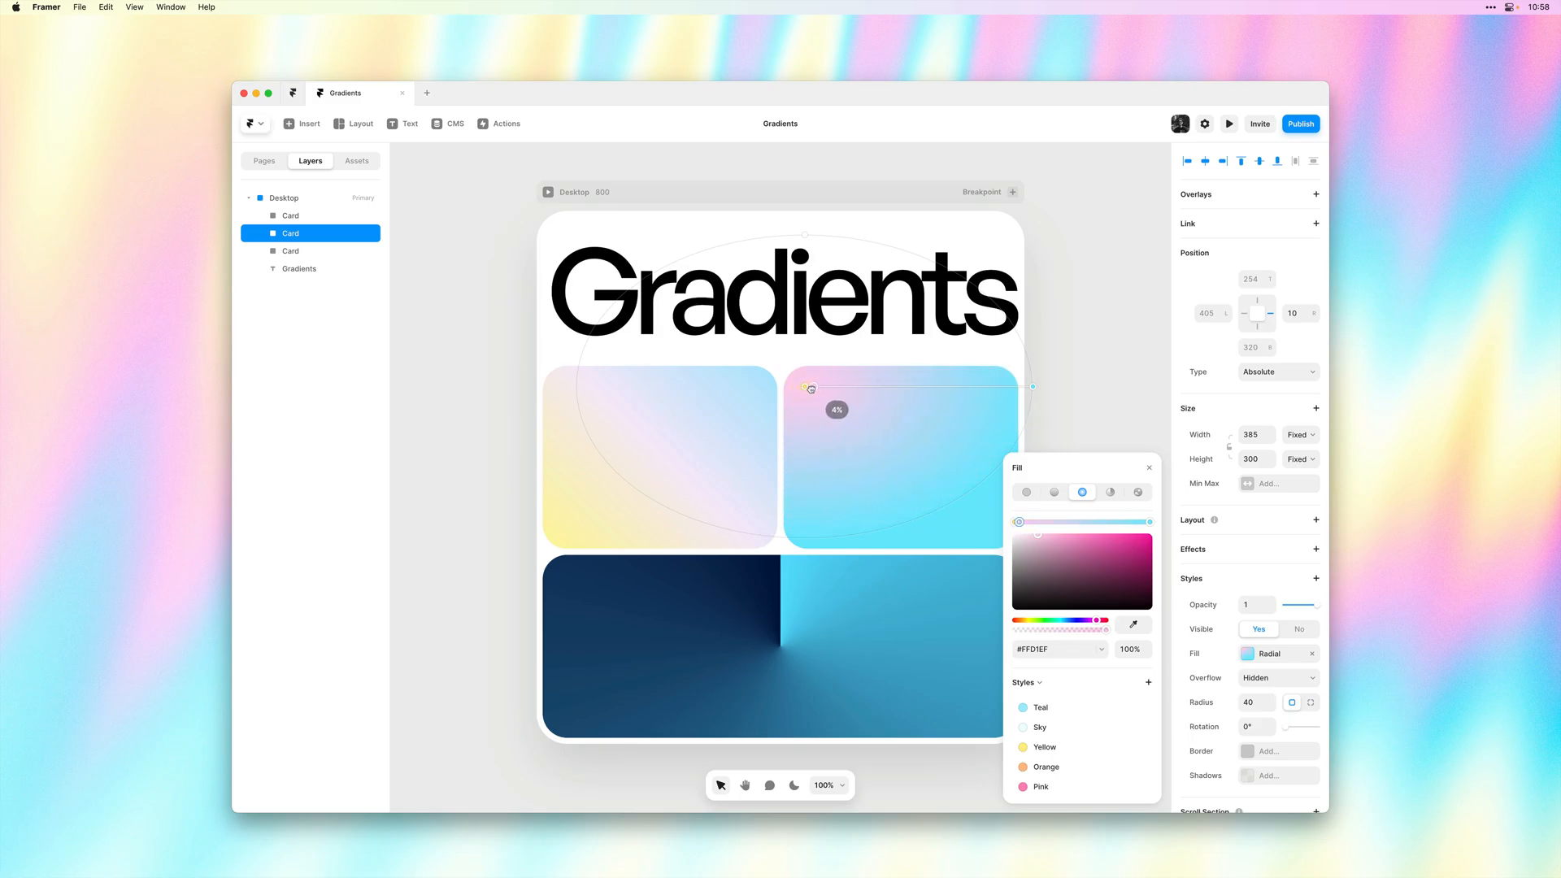
{"action": "left_click_drag", "start_coordinate": [810, 388], "coordinate": [862, 389]}
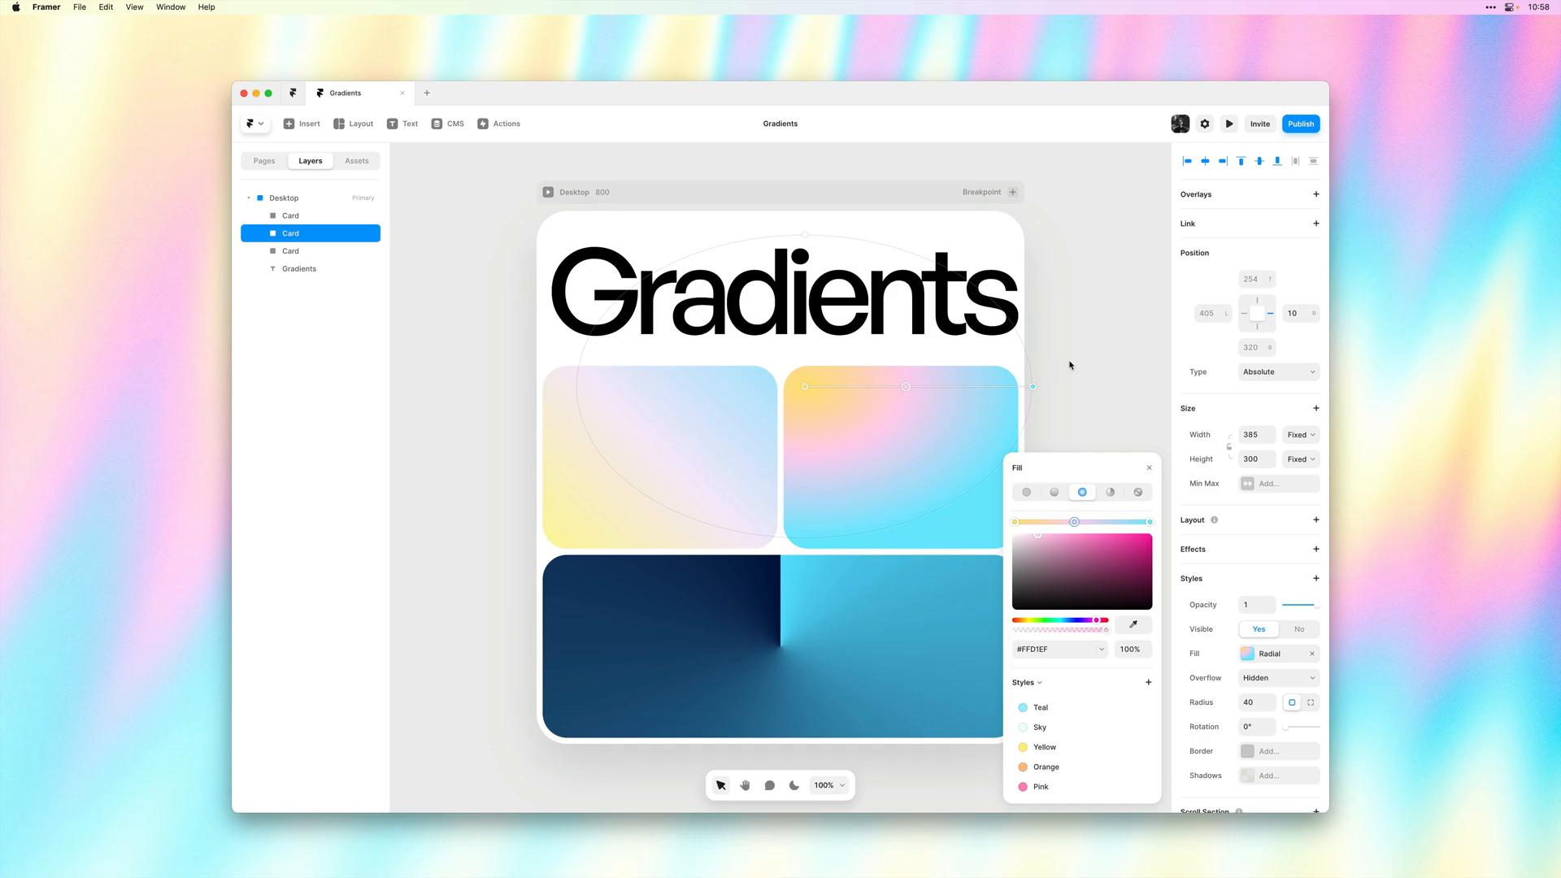
{"action": "mouse_move", "coordinate": [1150, 468]}
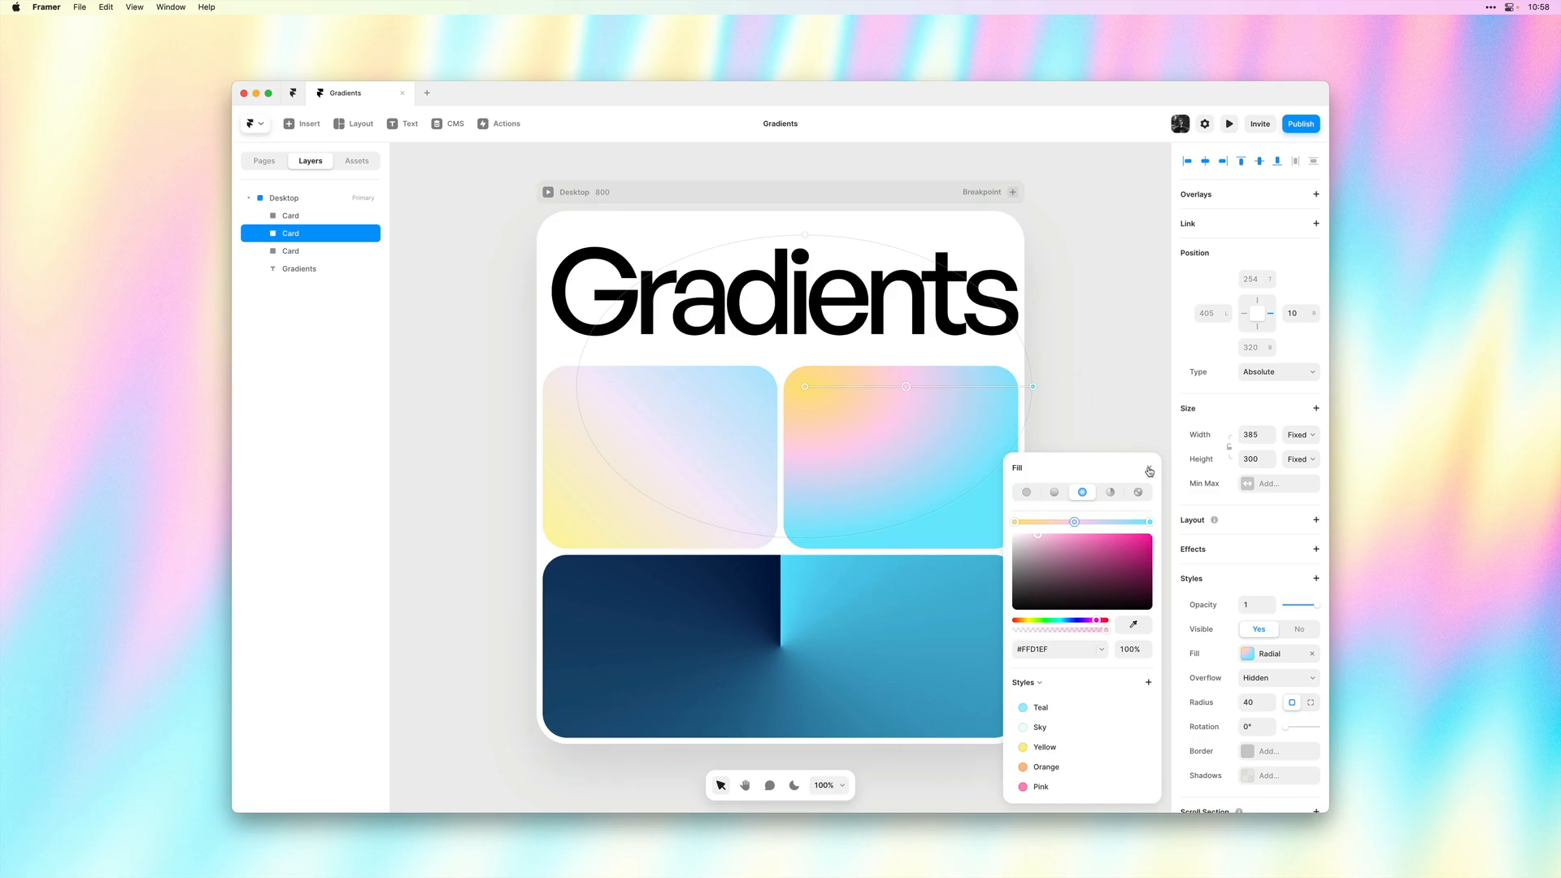
Step: Switch to the bottom card's conic fill and keep its centre on the card's middle
{"action": "left_click", "coordinate": [1149, 469]}
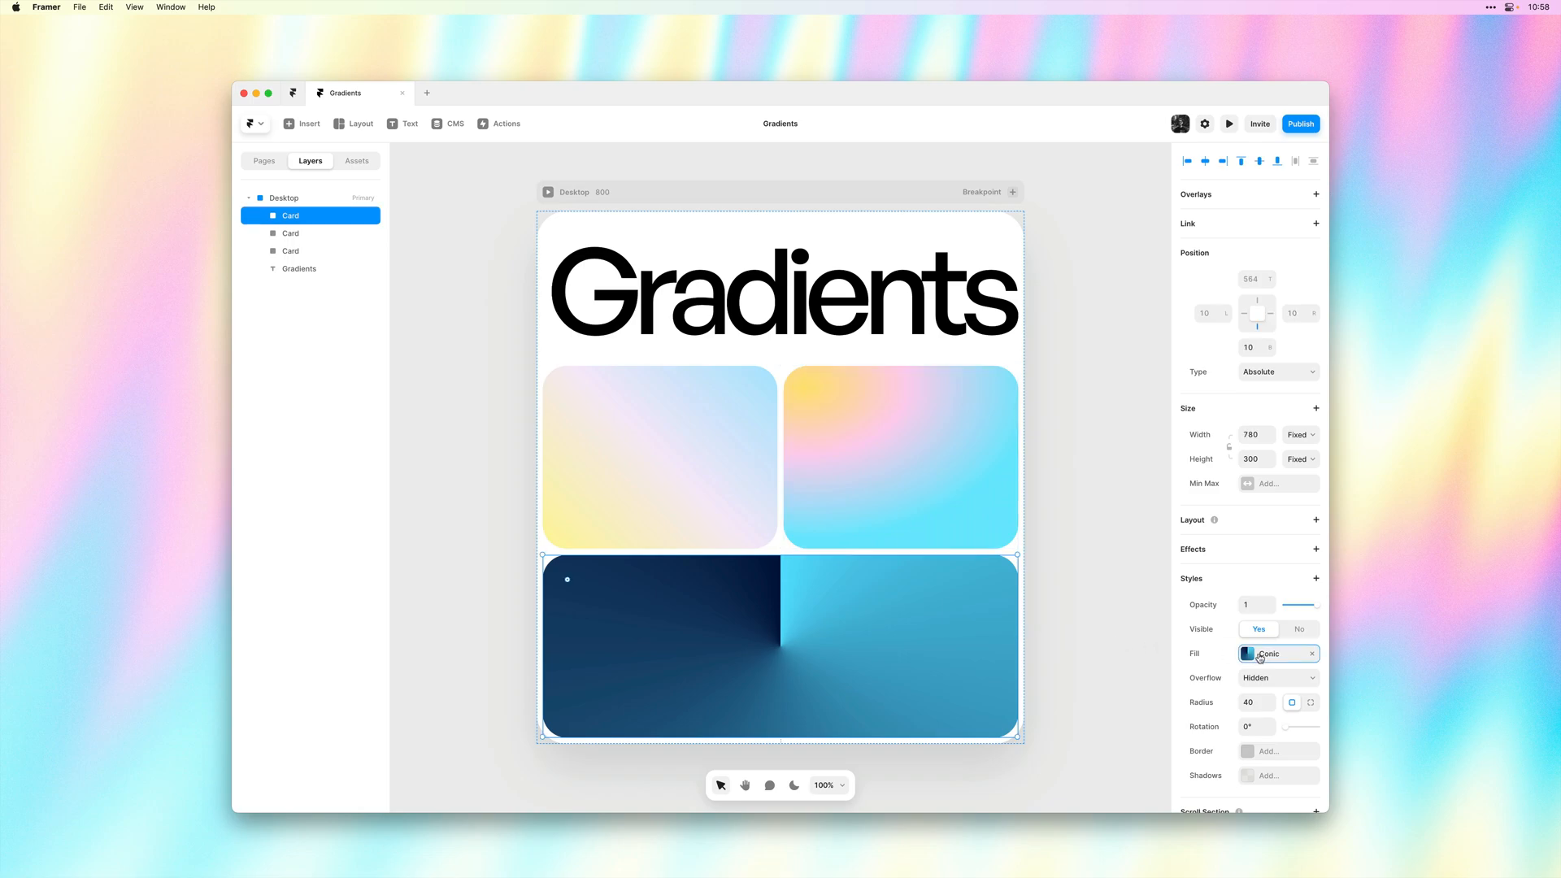
{"action": "left_click", "coordinate": [1247, 654]}
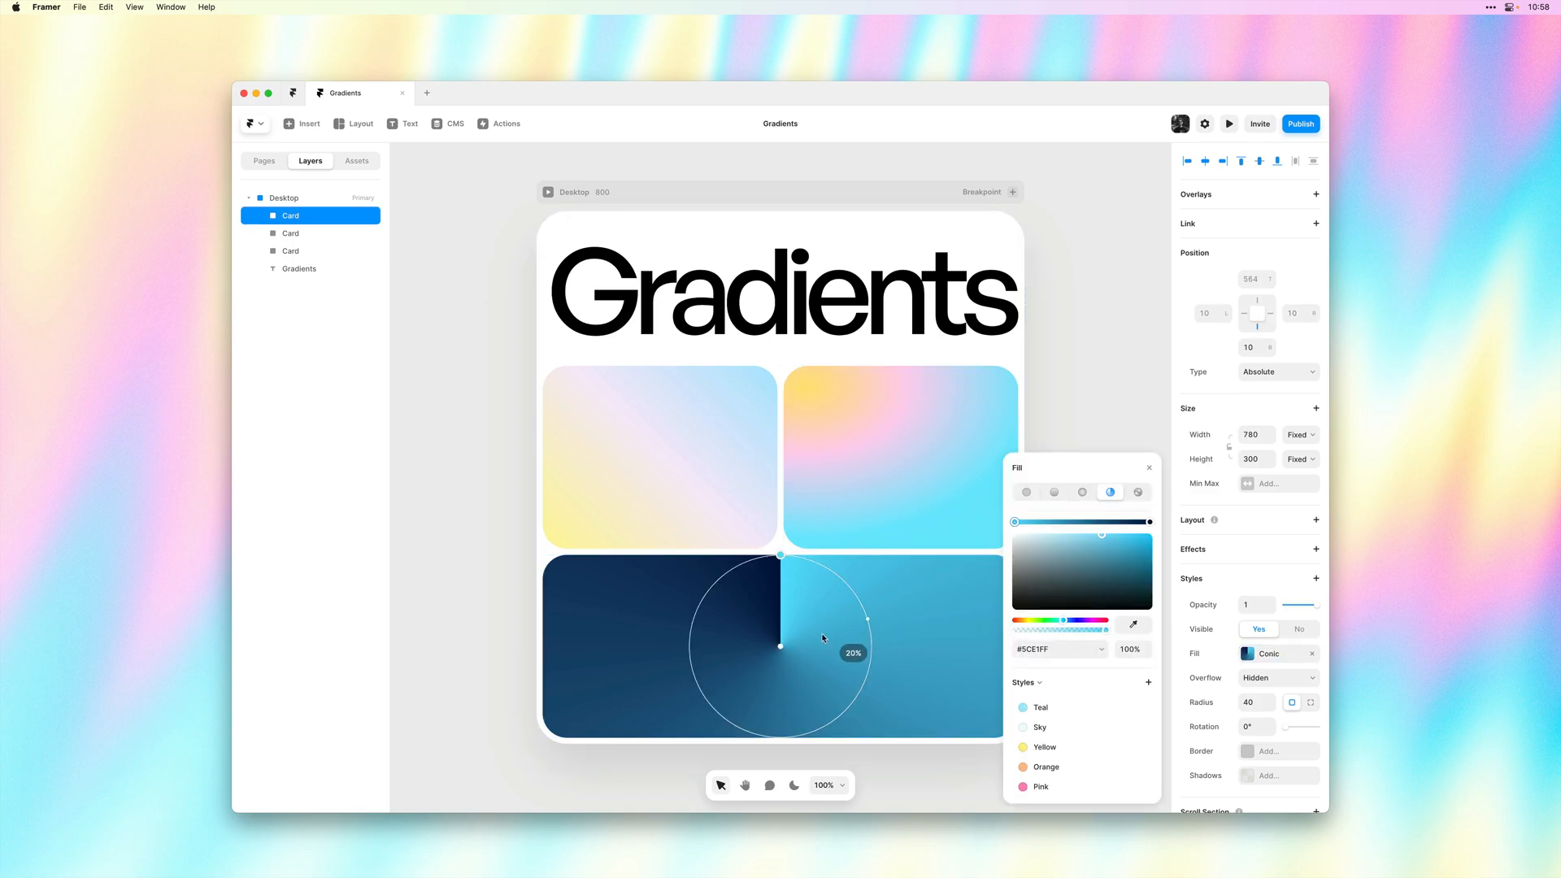
{"action": "left_click_drag", "start_coordinate": [821, 637], "coordinate": [752, 655]}
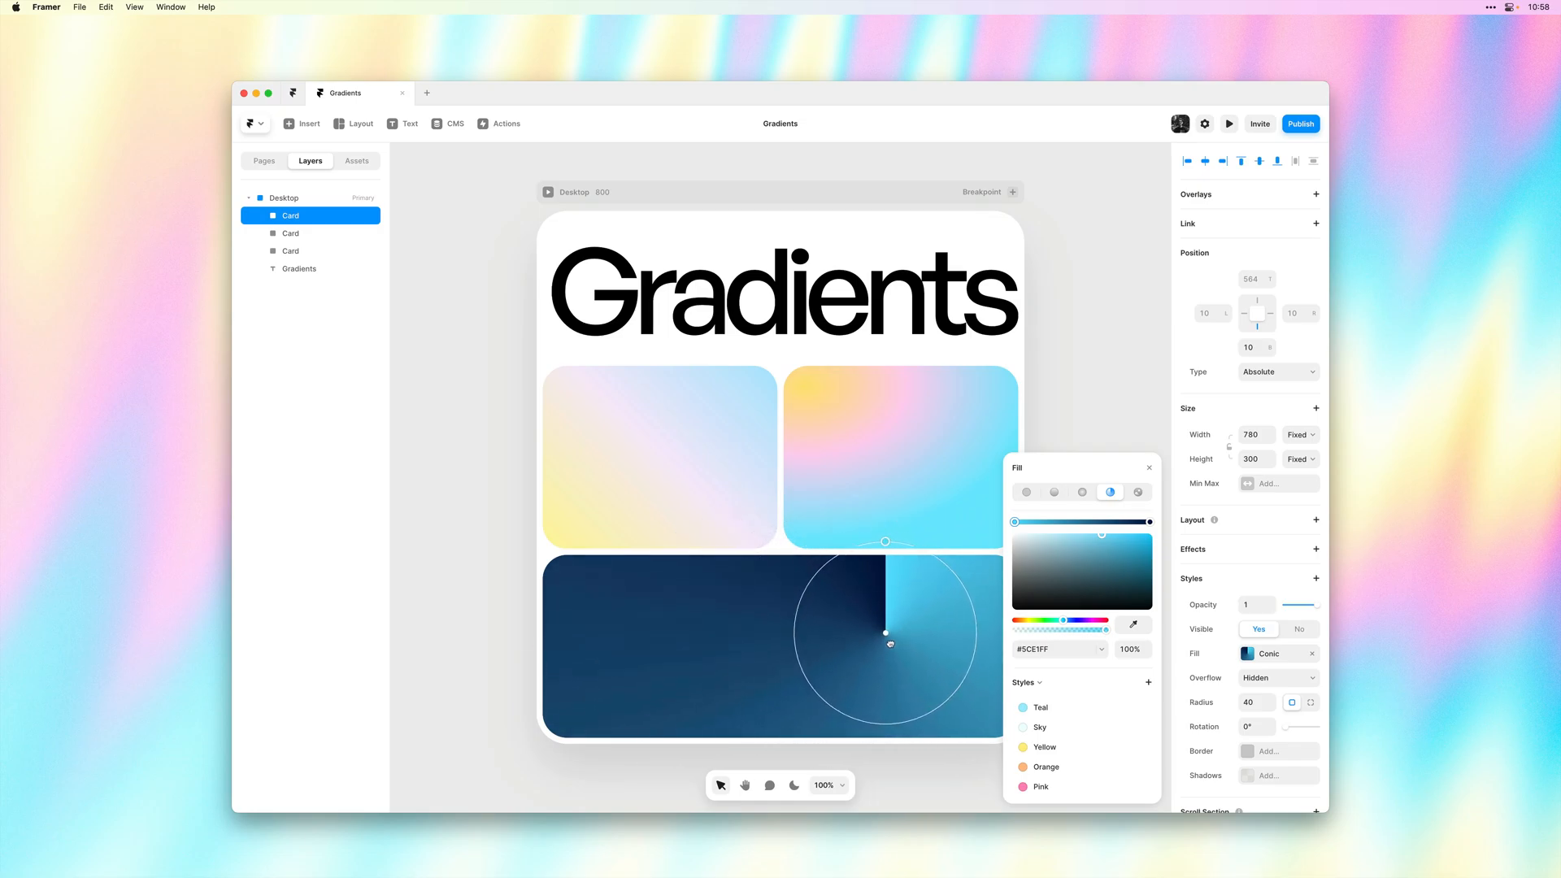
{"action": "left_click_drag", "start_coordinate": [886, 632], "coordinate": [779, 646]}
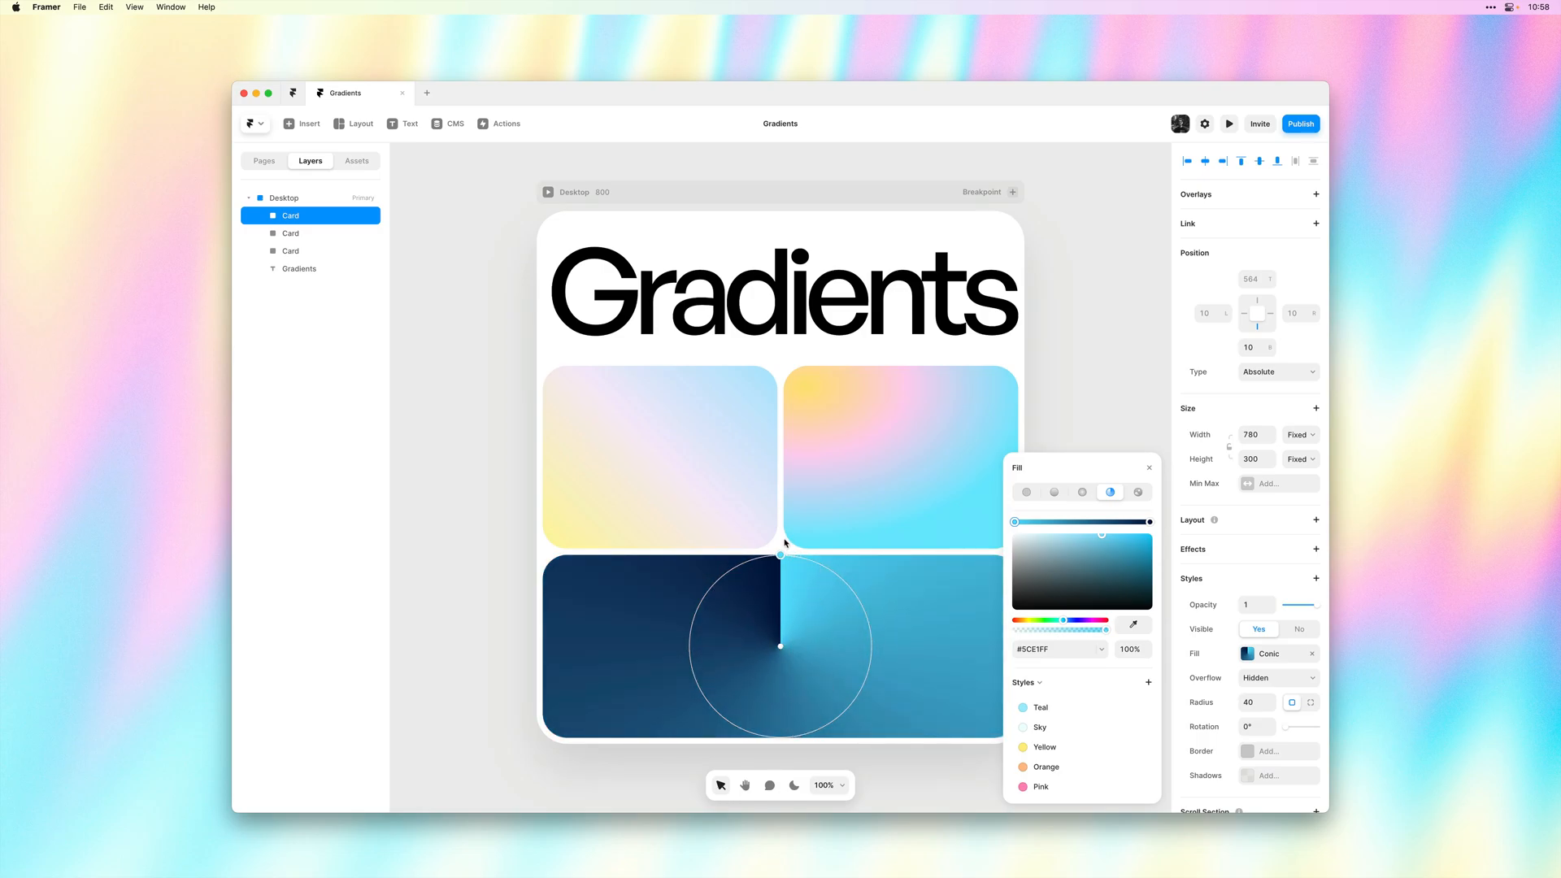
Step: Try rotating the conic starting angle, leaving it at the top
{"action": "left_click_drag", "start_coordinate": [780, 556], "coordinate": [720, 566]}
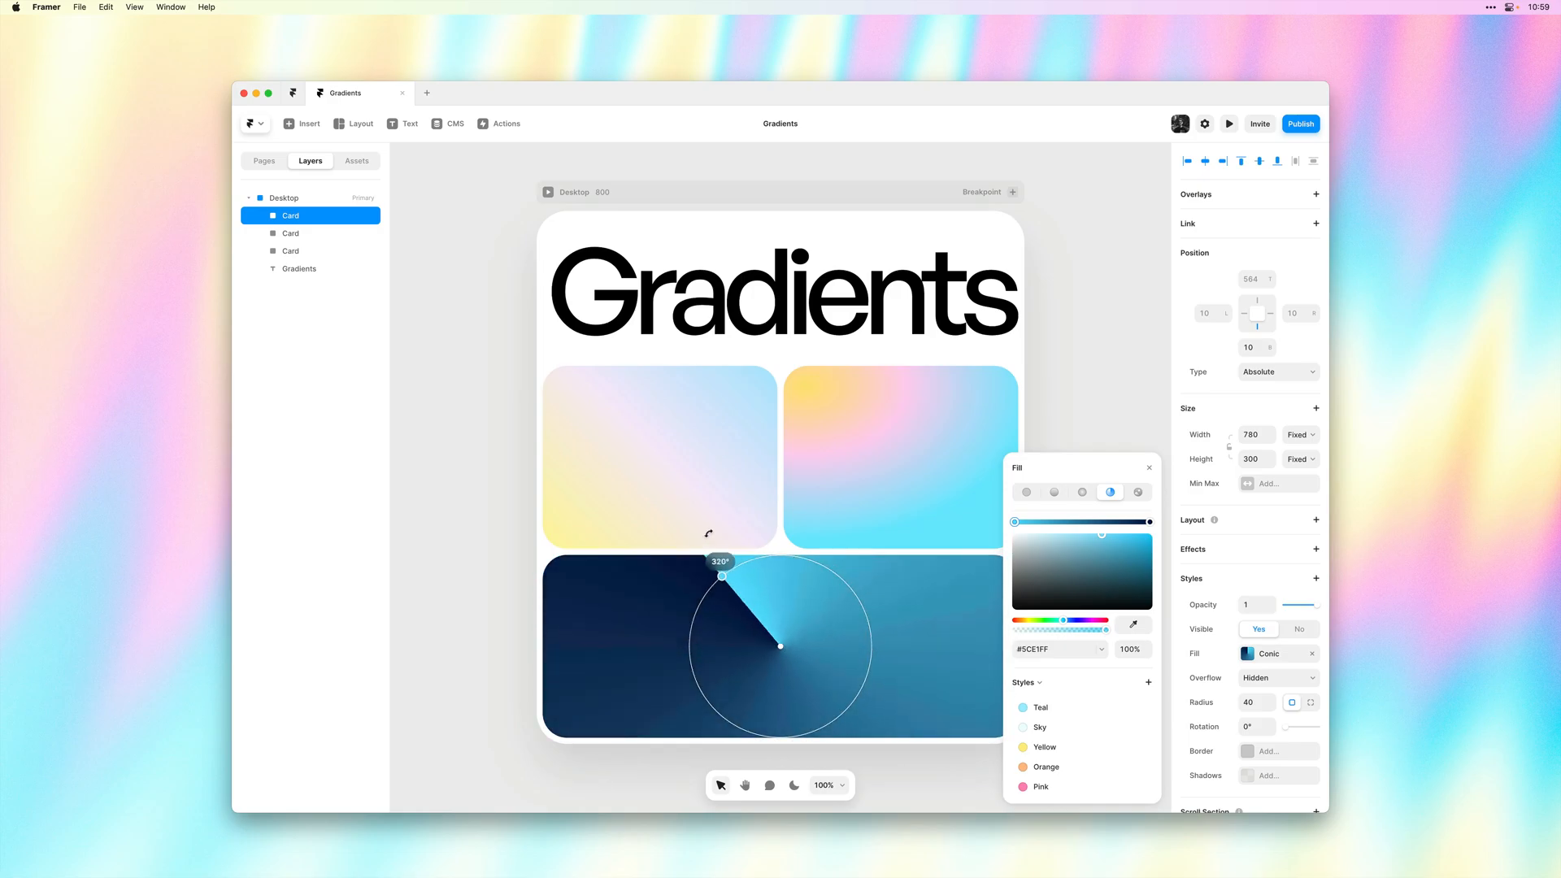
{"action": "left_click_drag", "start_coordinate": [719, 564], "coordinate": [779, 556]}
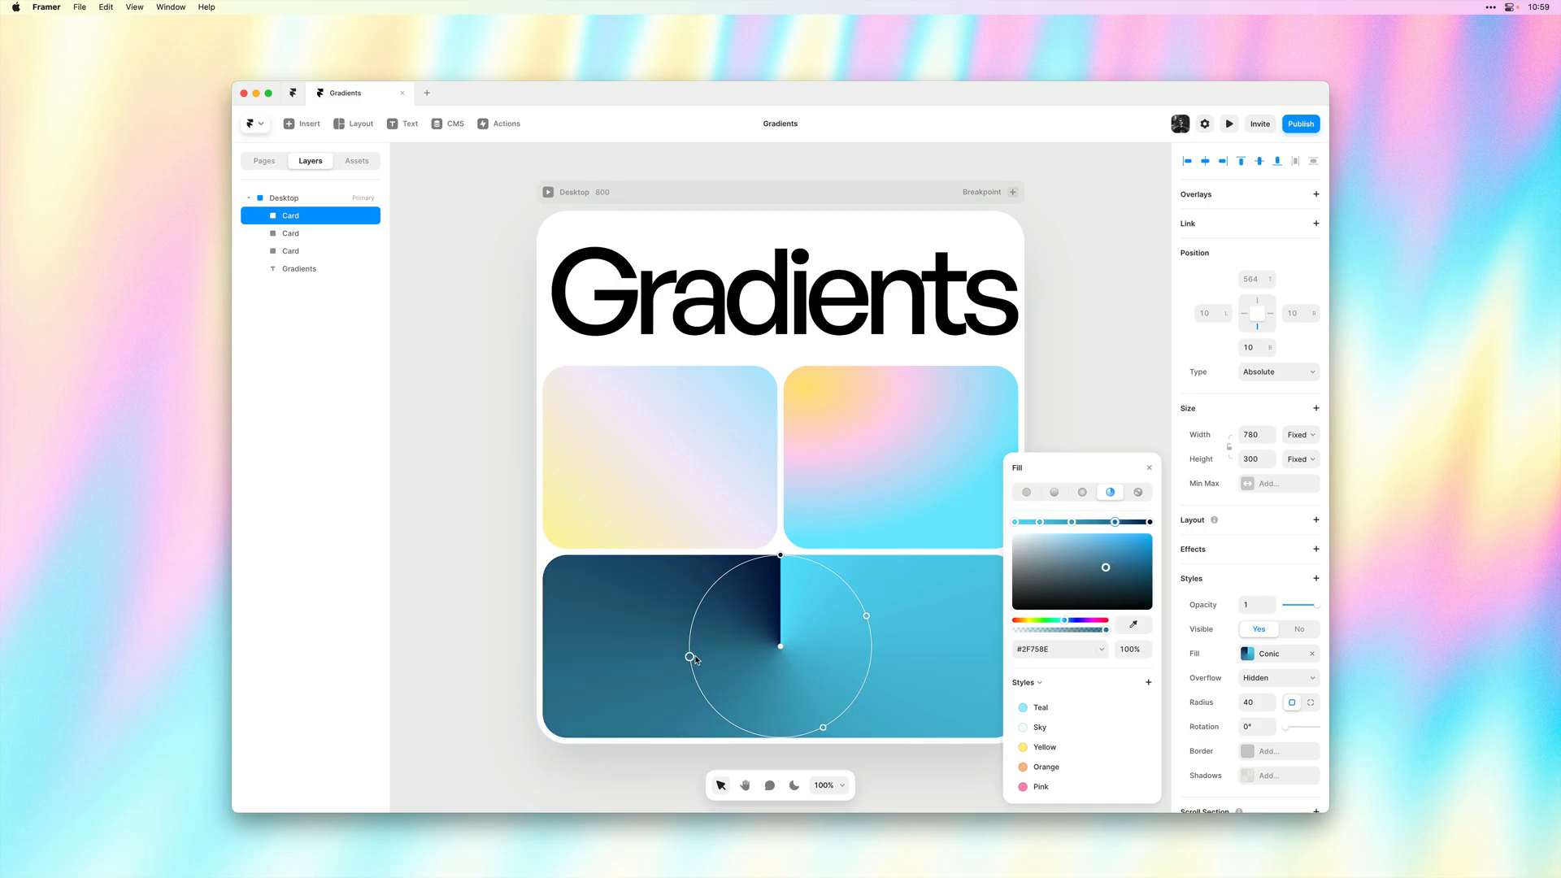
Step: Adjust a conic stop and give it the Orange colour style
{"action": "left_click_drag", "start_coordinate": [1146, 522], "coordinate": [1014, 522]}
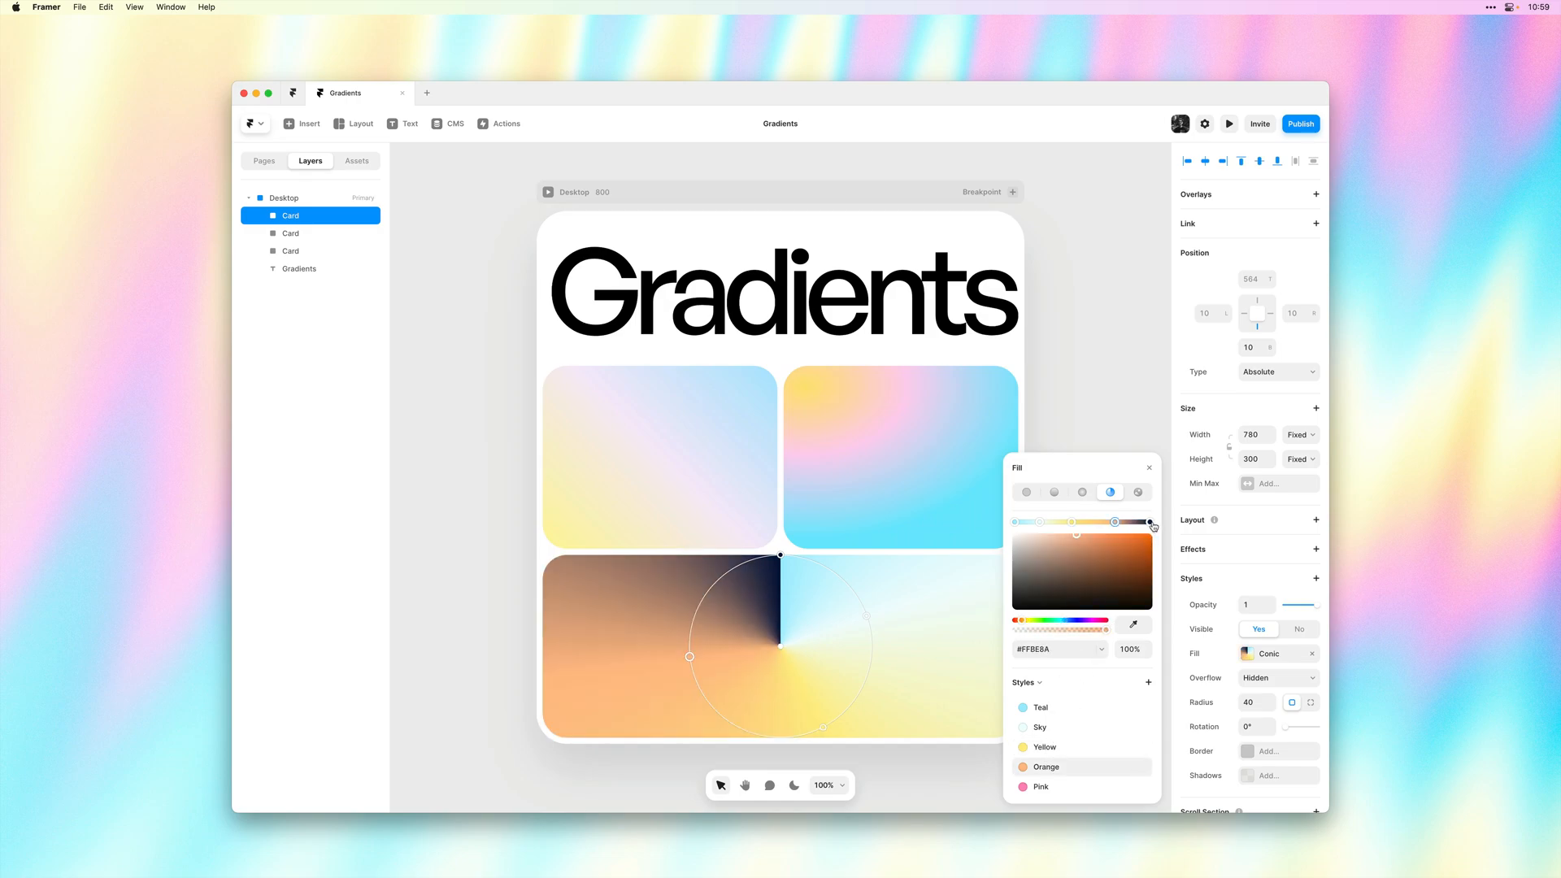
{"action": "left_click", "coordinate": [1039, 787]}
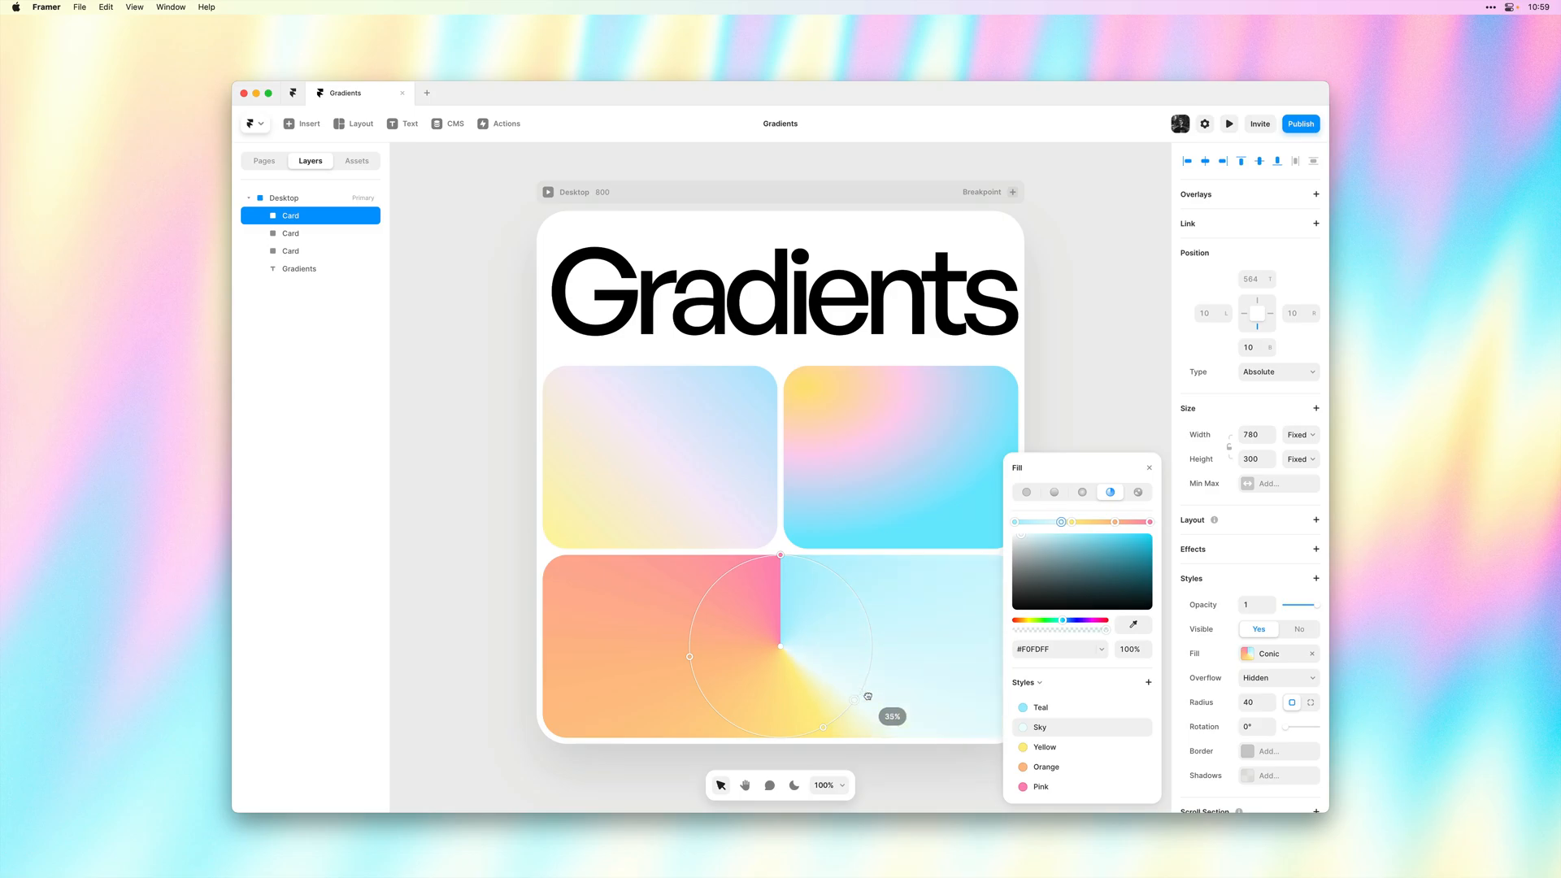
Step: Space the conic stops evenly, placing one at exactly 75%
{"action": "left_click_drag", "start_coordinate": [821, 731], "coordinate": [826, 732]}
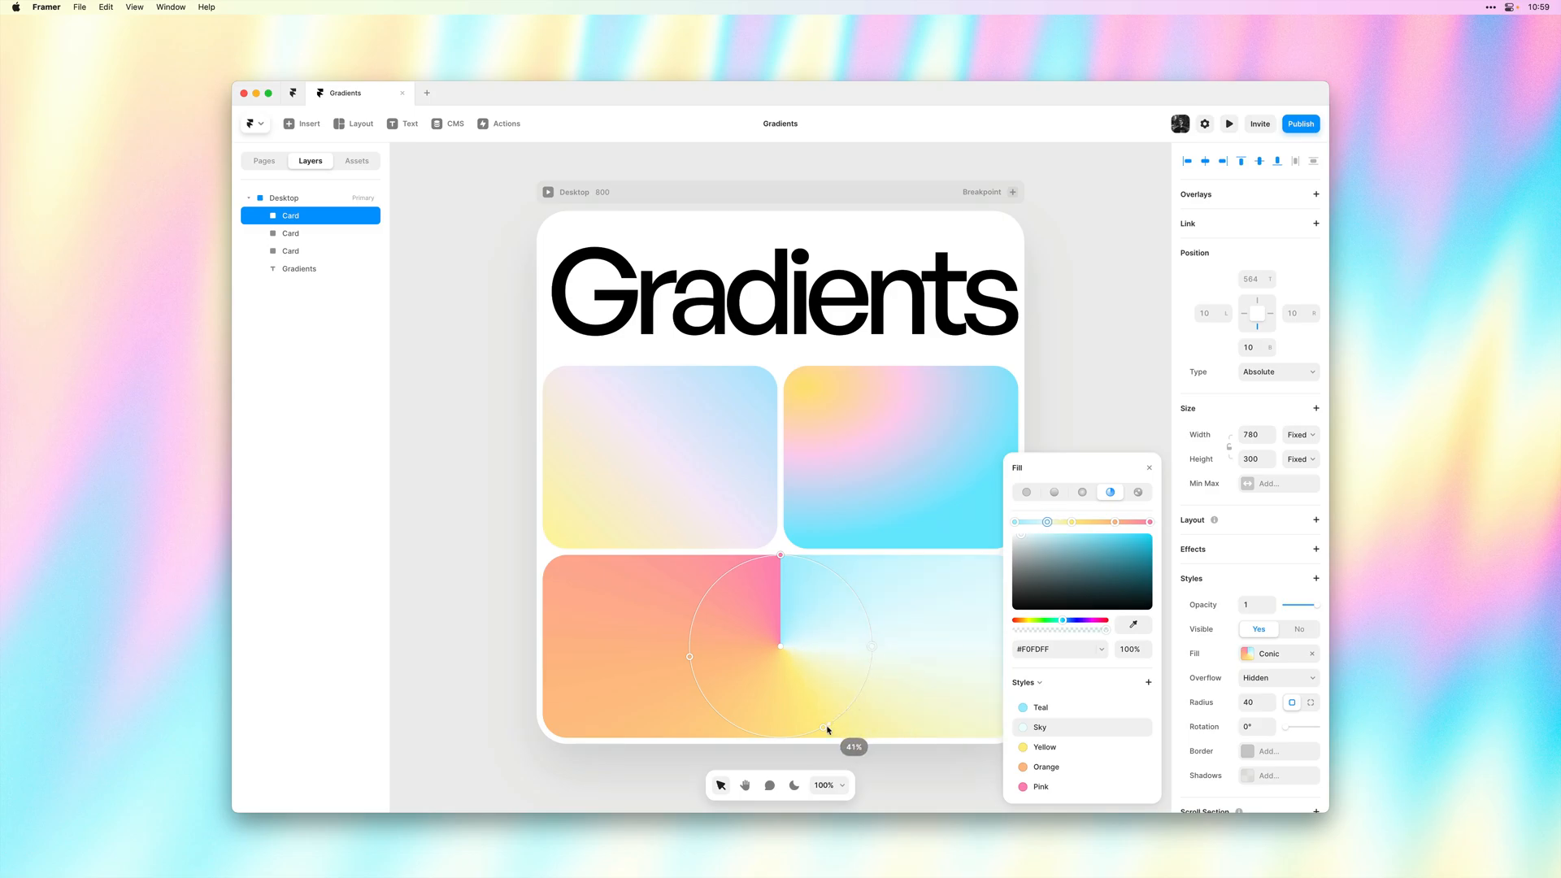
{"action": "left_click_drag", "start_coordinate": [826, 732], "coordinate": [699, 661]}
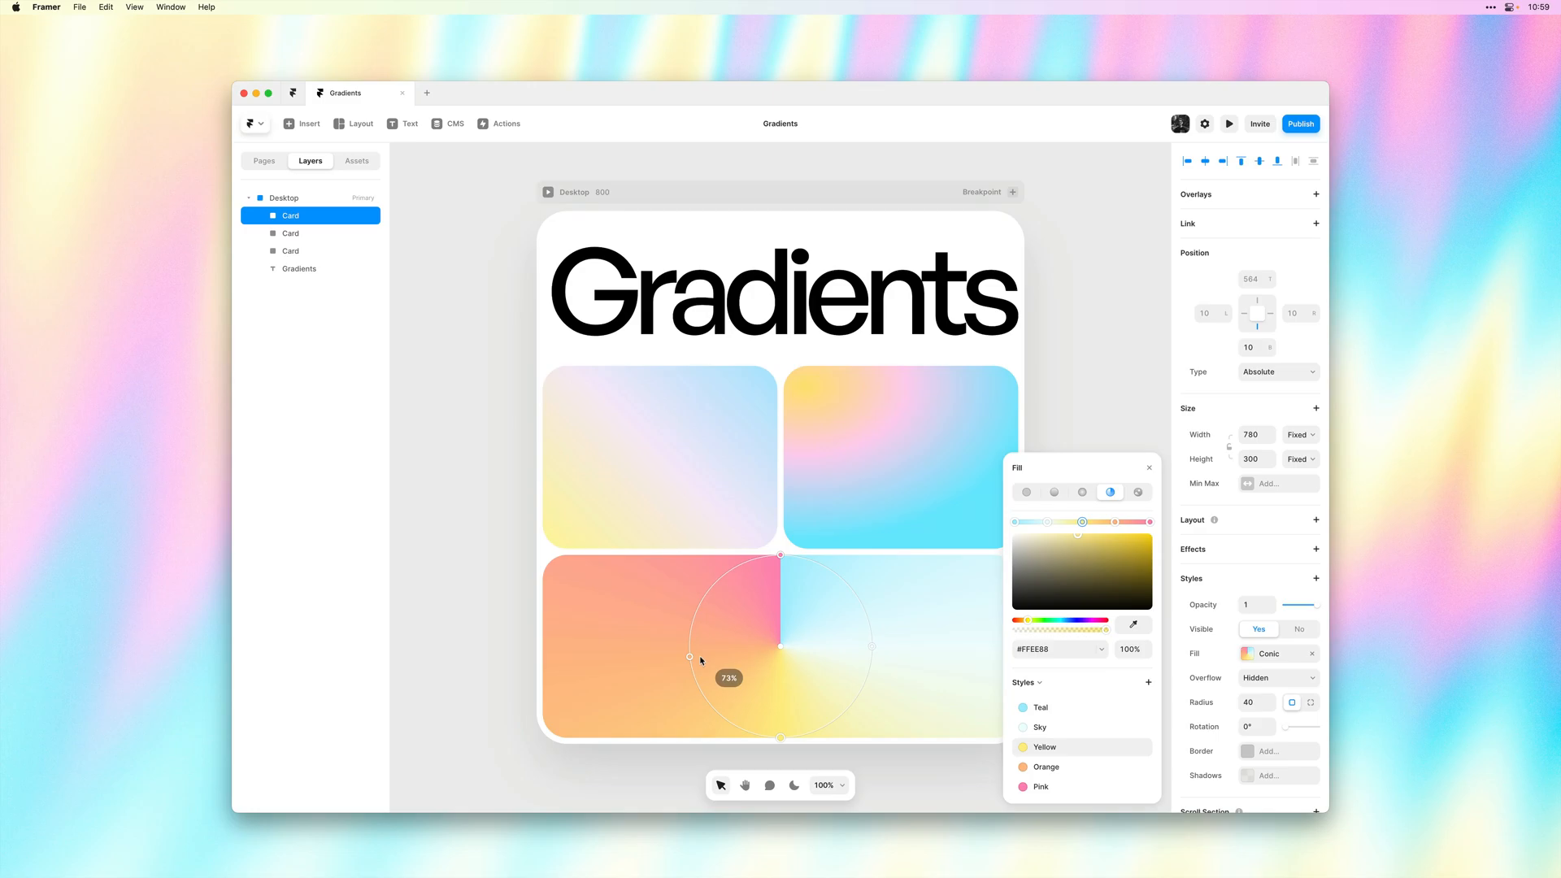
{"action": "left_click_drag", "start_coordinate": [690, 657], "coordinate": [684, 648]}
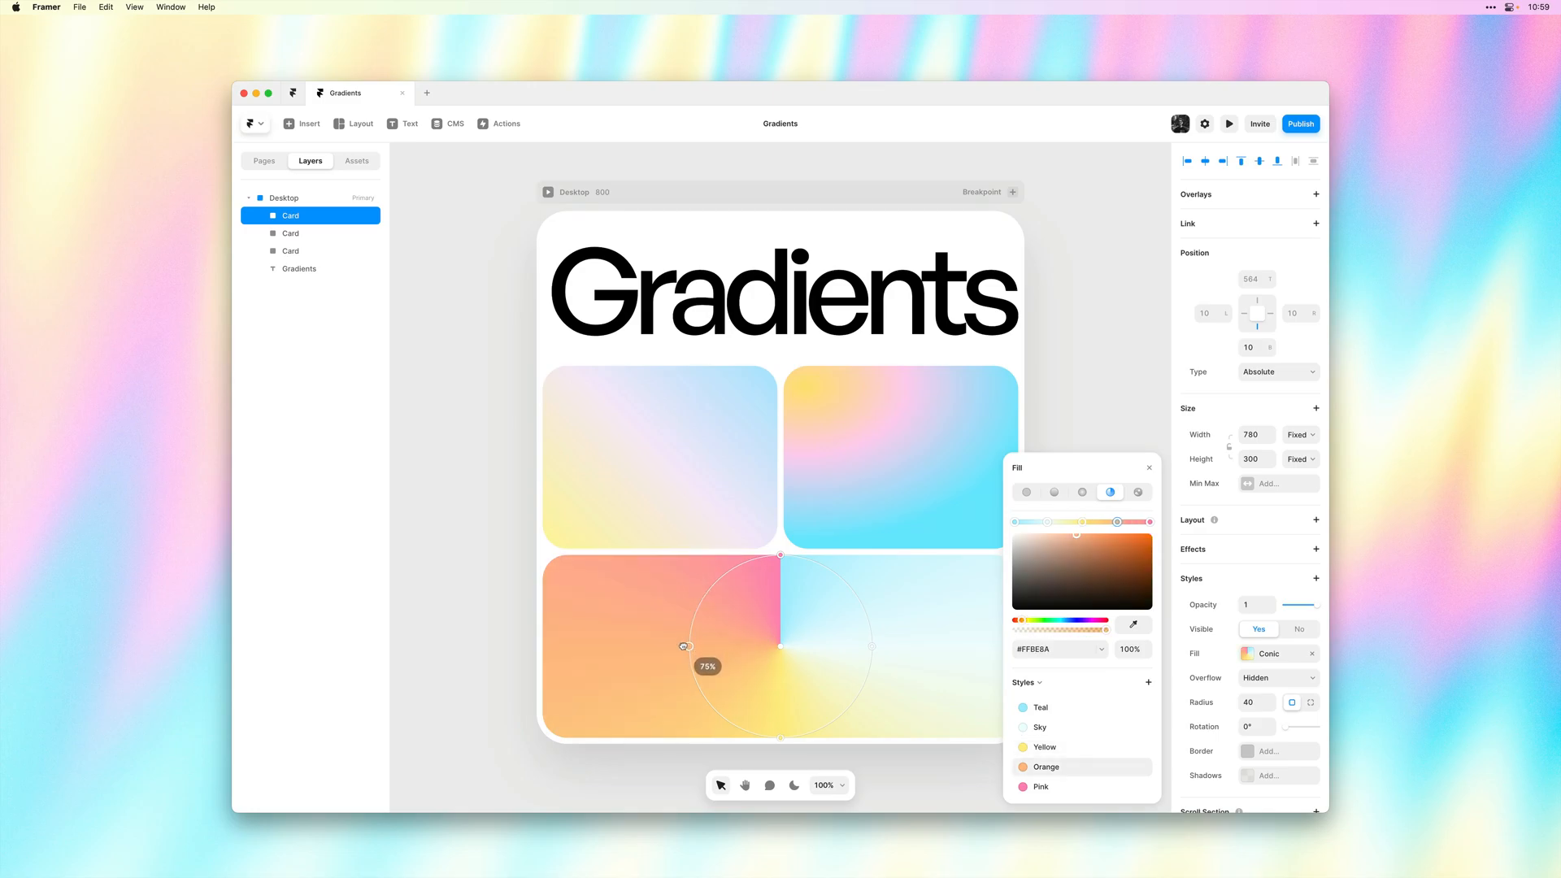